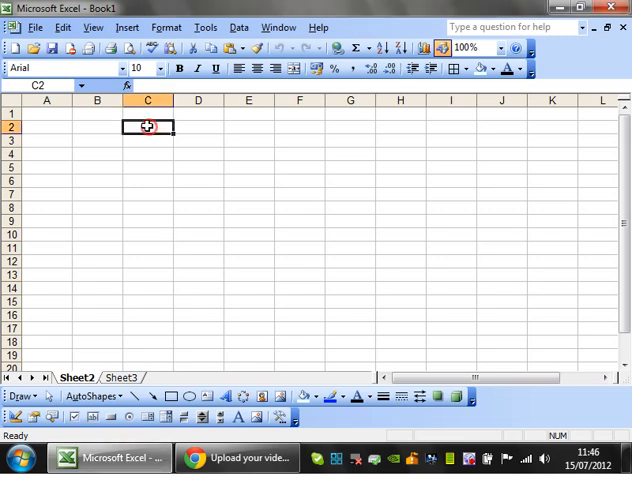
Enter the label 'Fill in this cell' in cell C6.
left_click(98, 126)
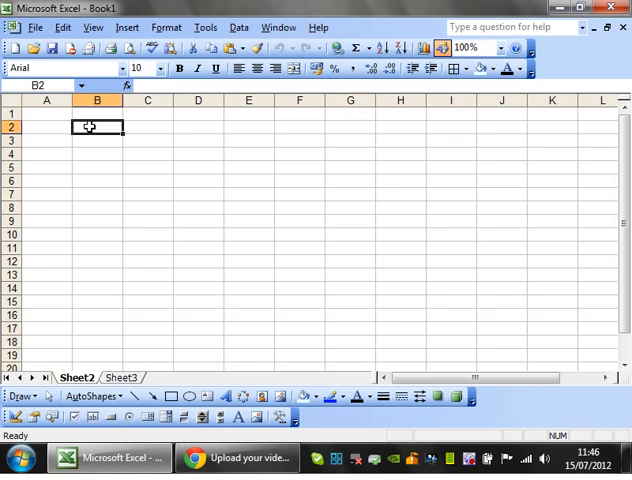
left_click(46, 112)
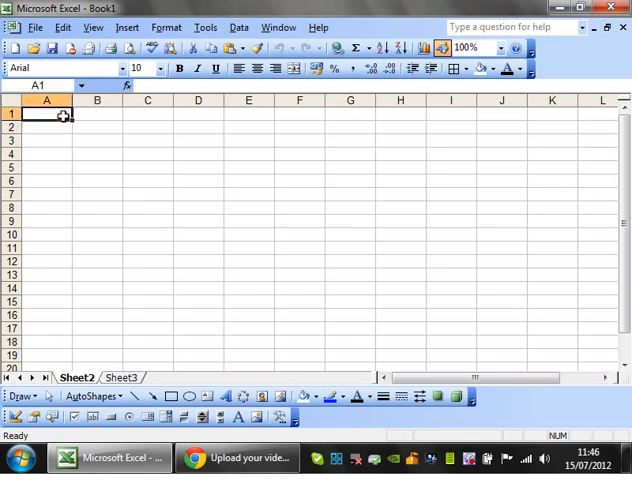
left_click(46, 128)
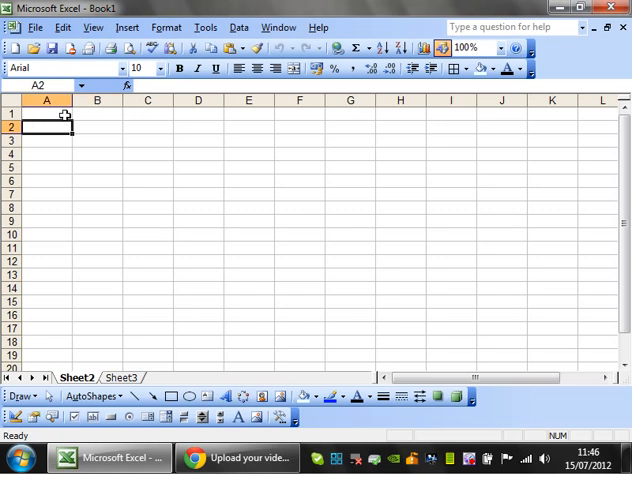
left_click(198, 180)
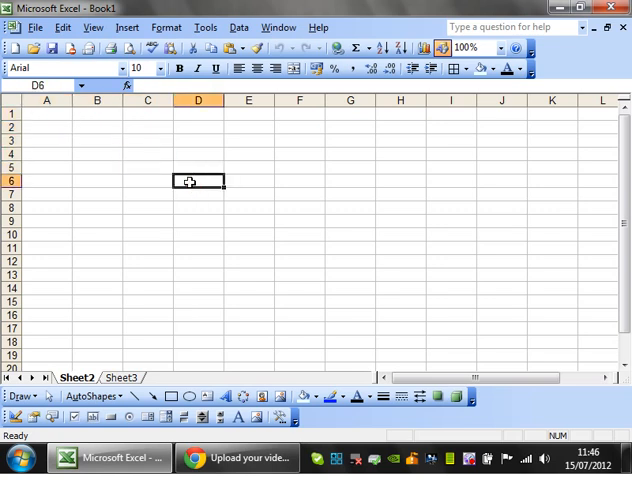
left_click(238, 28)
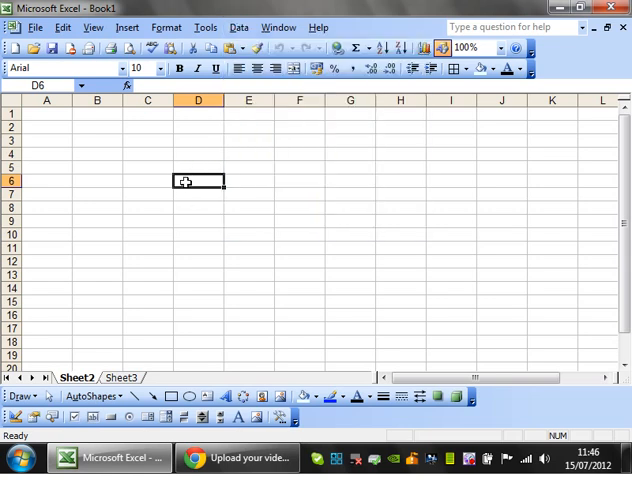
left_click(148, 180)
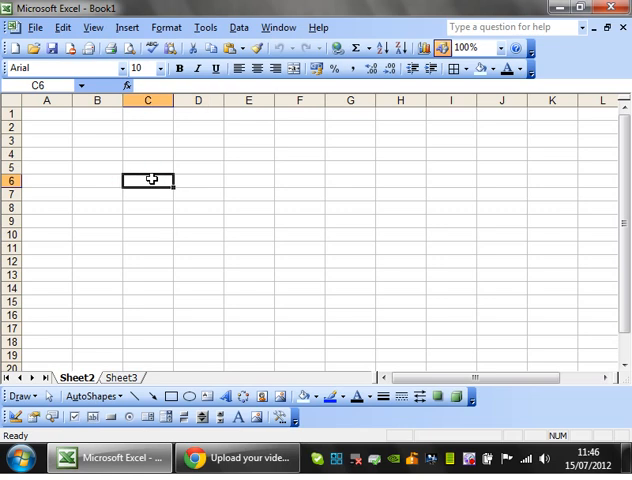
type("Fill in this cell")
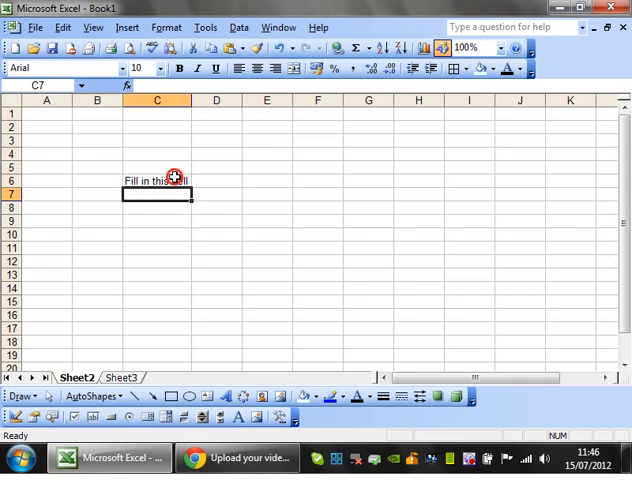
Select column D and widen it next to the label.
left_click_drag(156, 180, 216, 180)
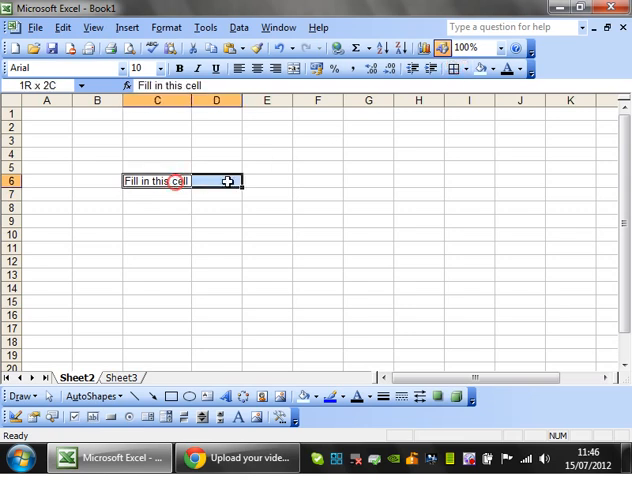
left_click(216, 180)
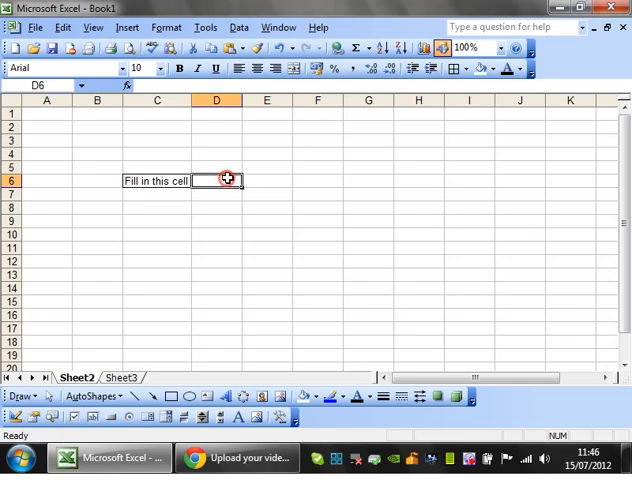
left_click(216, 100)
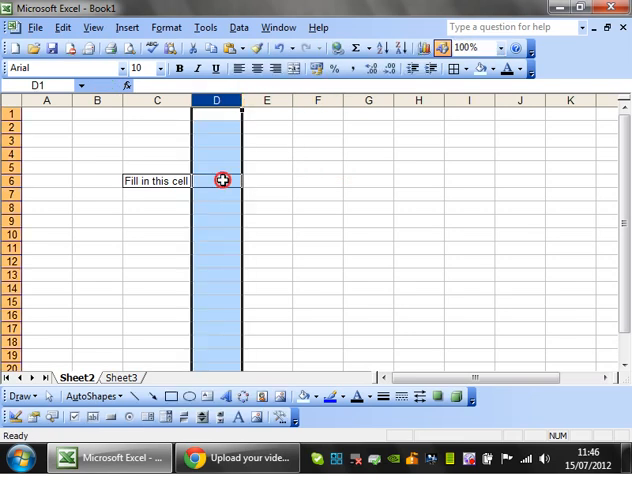
left_click(316, 208)
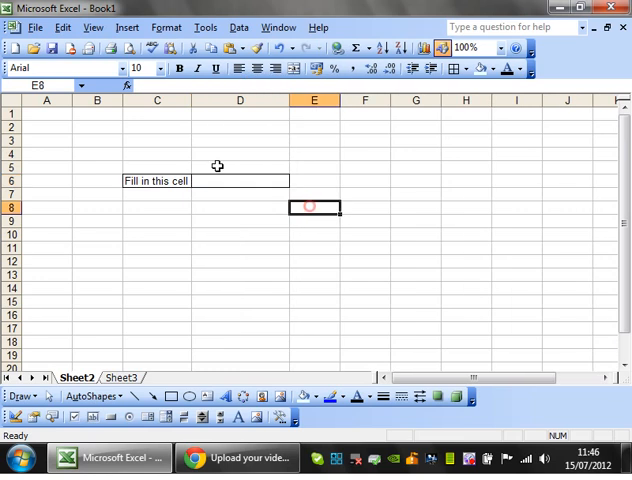
Cancel a first Data Validation dialog, select D6 and reopen Data Validation for it.
left_click(238, 28)
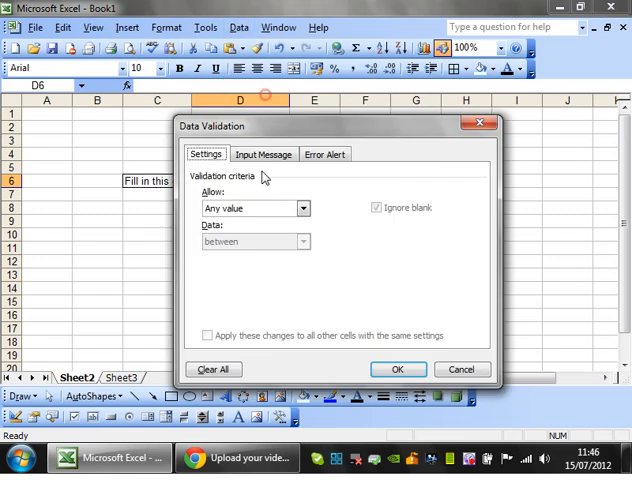
left_click(398, 368)
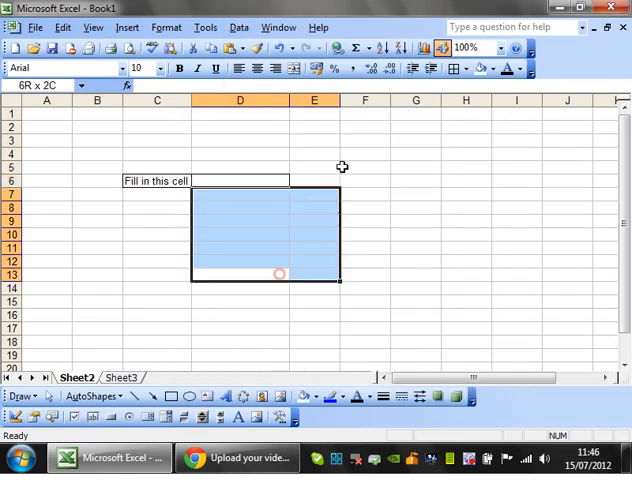
left_click(240, 180)
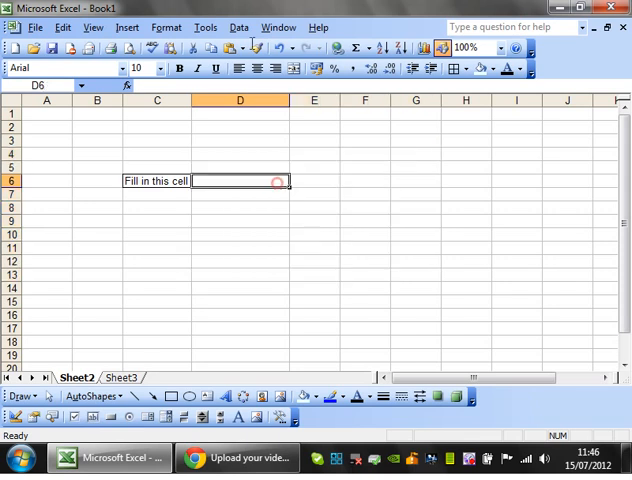
left_click(238, 28)
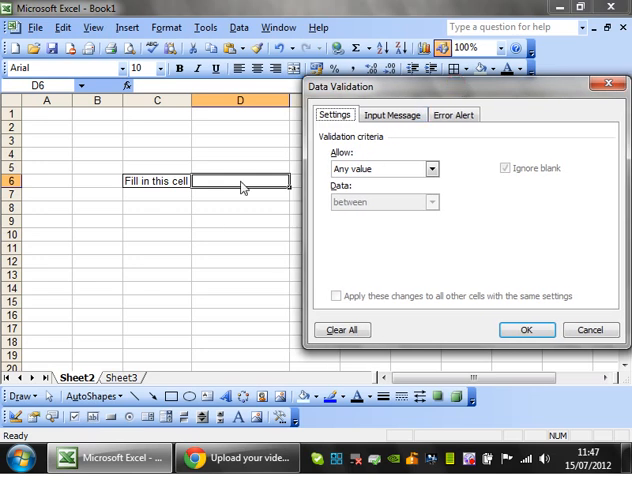
Allow only whole numbers greater than a minimum of 5 on the Settings tab.
left_click(432, 168)
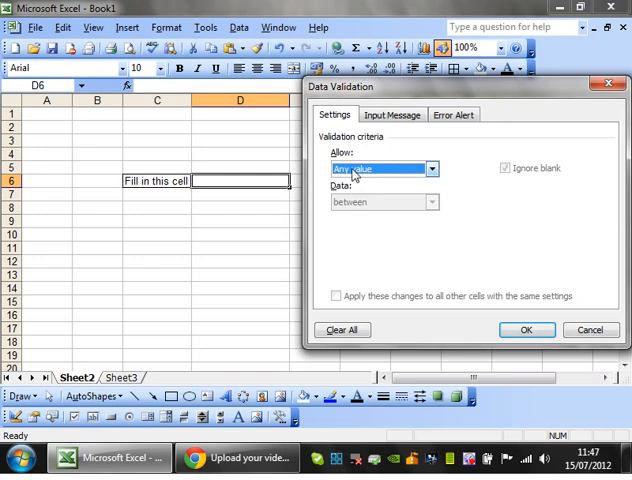
mouse_move(418, 176)
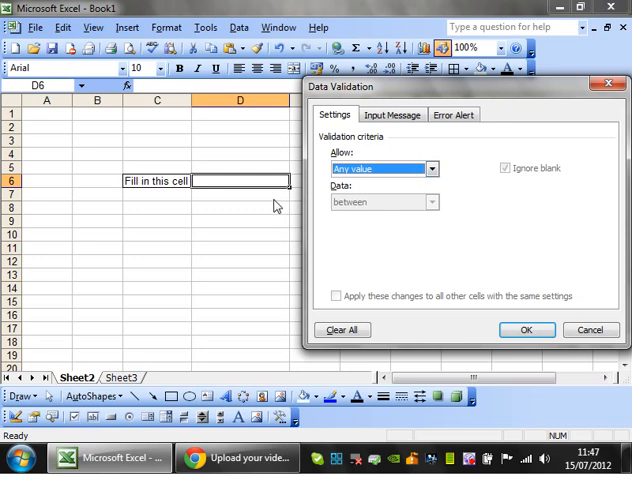
mouse_move(248, 216)
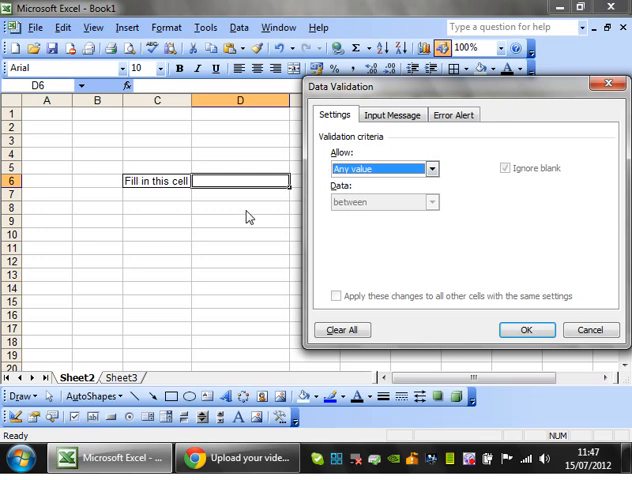
left_click(432, 168)
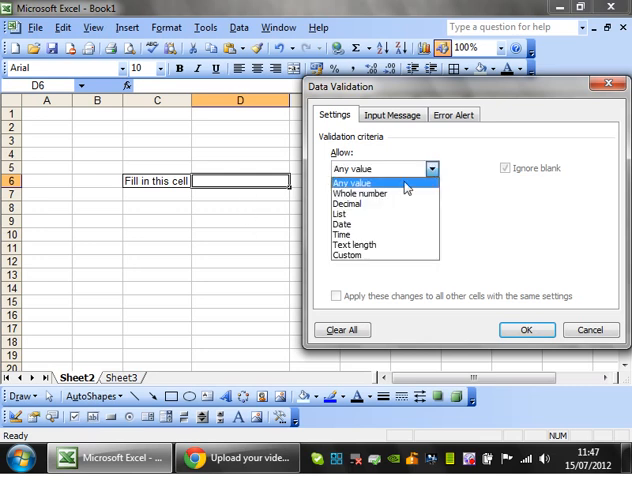
left_click(348, 256)
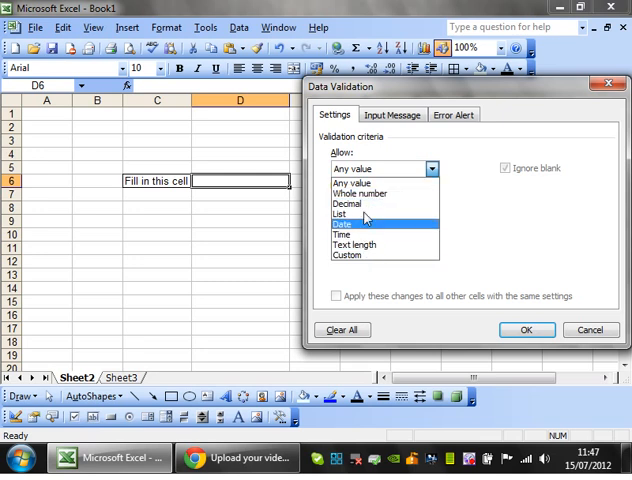
left_click(360, 192)
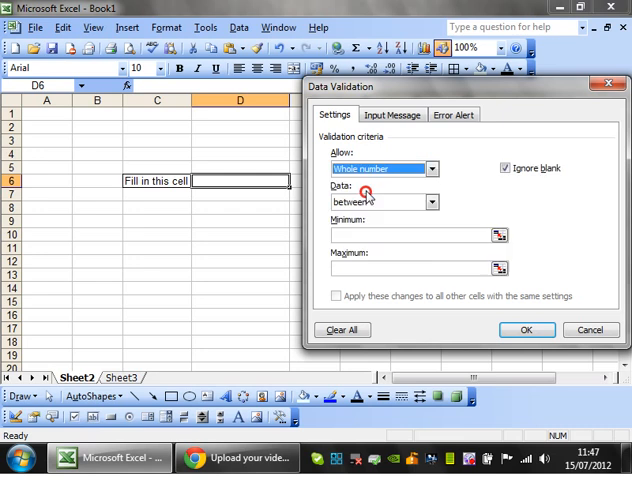
left_click(432, 200)
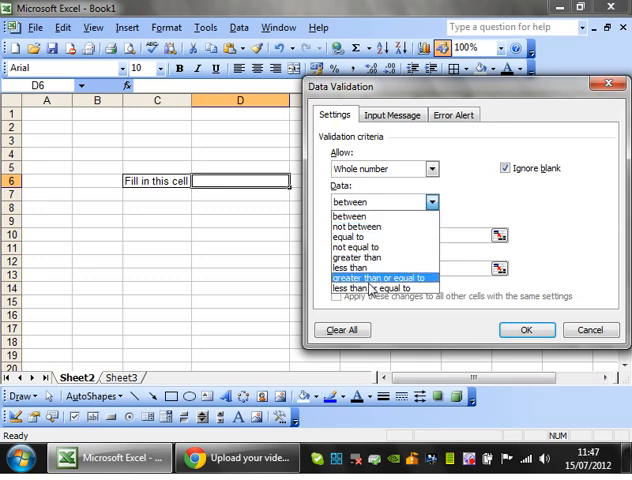
mouse_move(372, 288)
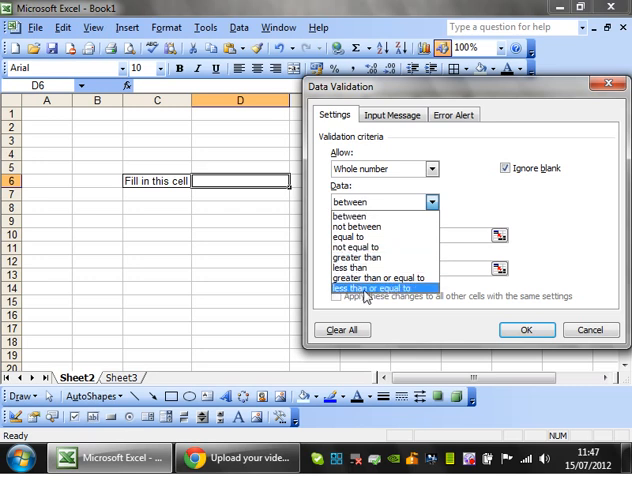
left_click(368, 256)
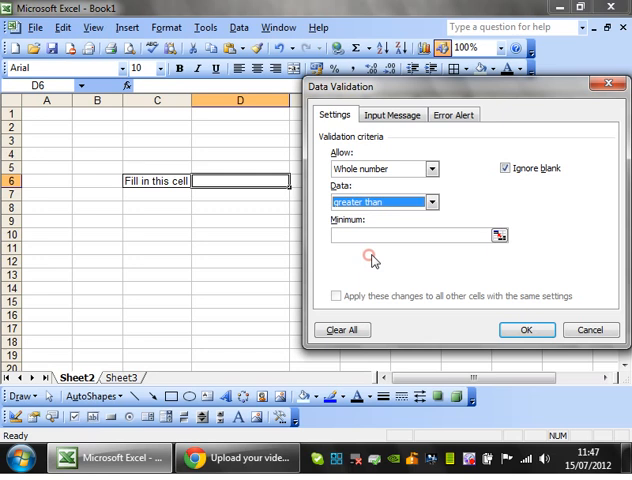
type("5")
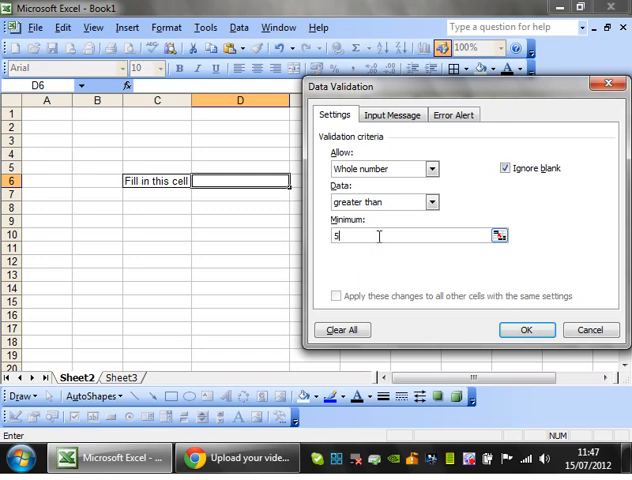
Apply the greater-than-5 rule, test entries in D6 and reopen its validation settings.
left_click(526, 330)
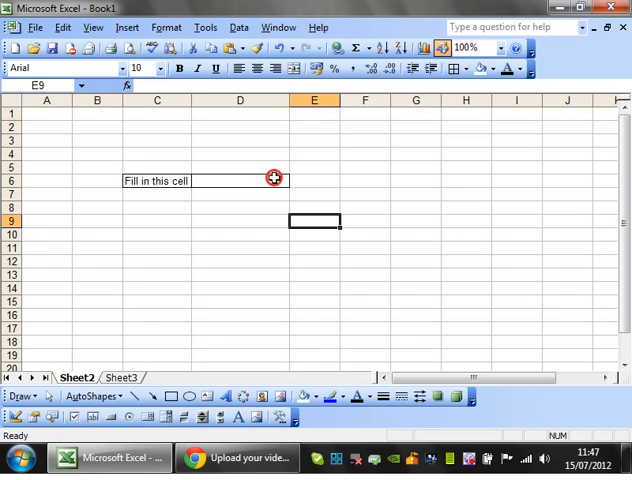
left_click(240, 188)
type("4")
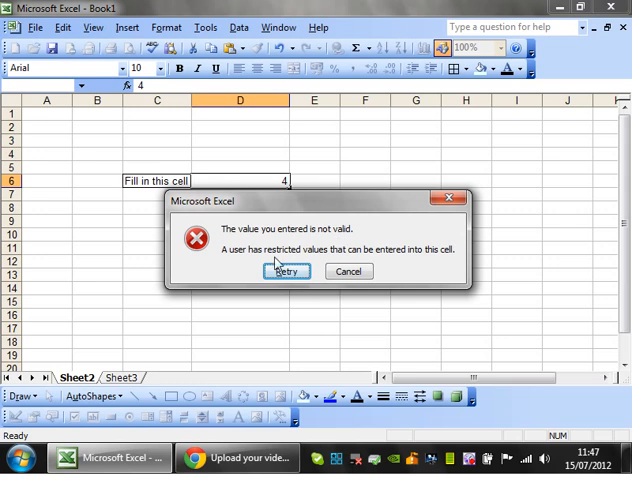
left_click(286, 272)
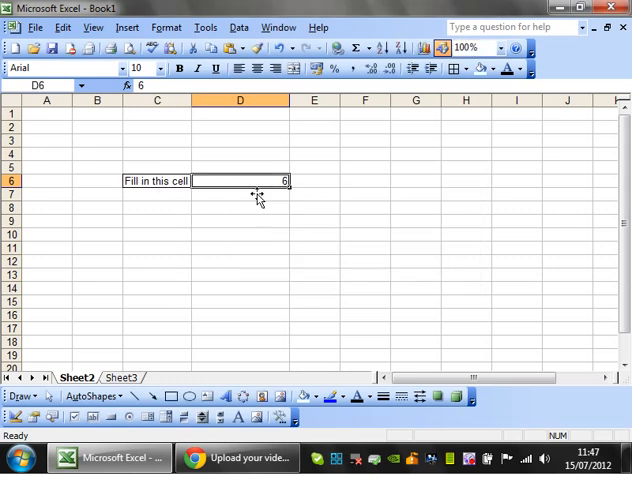
left_click(238, 68)
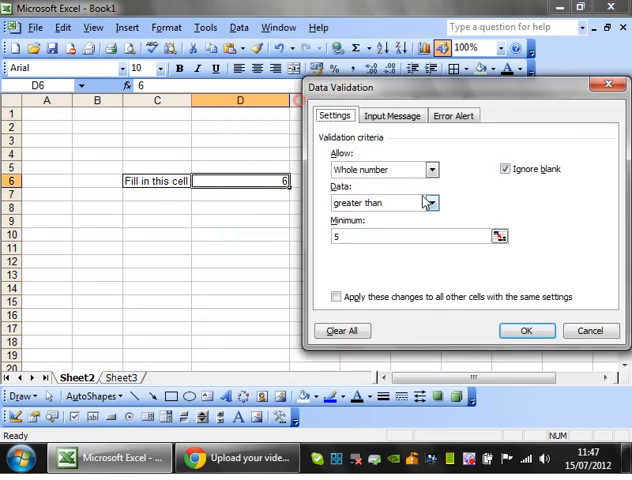
On the Error Alert tab keep alerts enabled with the Stop style.
left_click(452, 116)
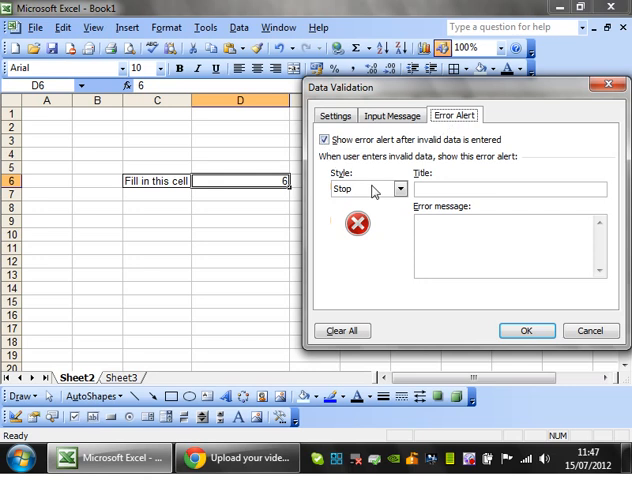
left_click(400, 188)
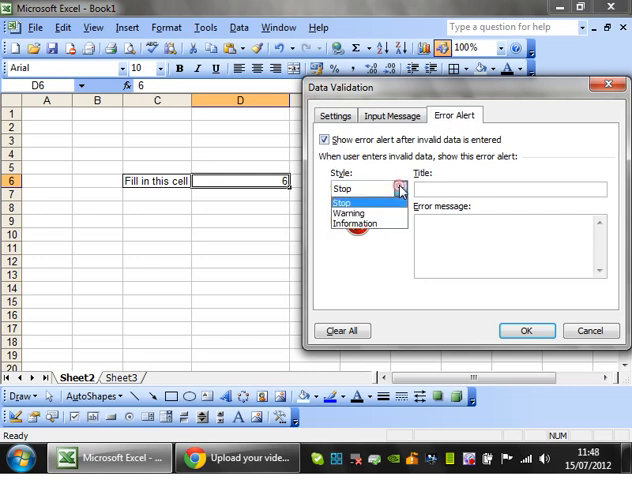
left_click(322, 140)
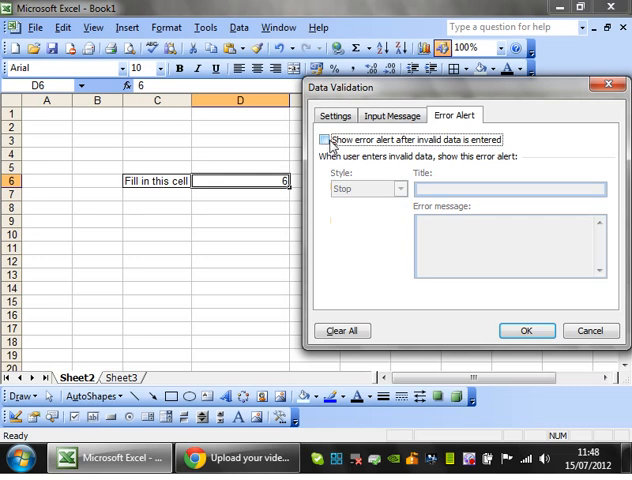
left_click(322, 140)
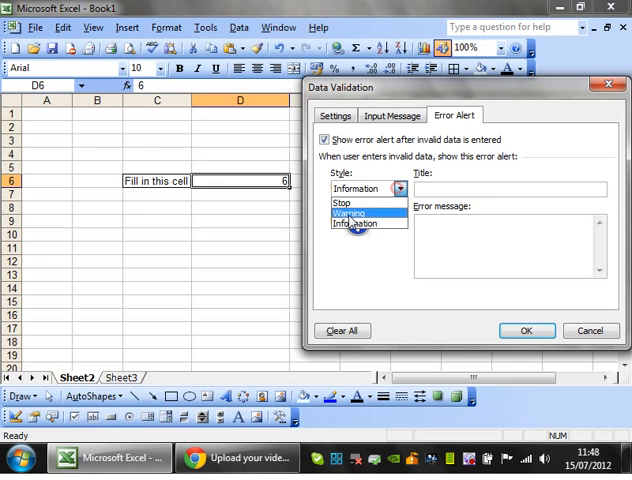
left_click(350, 212)
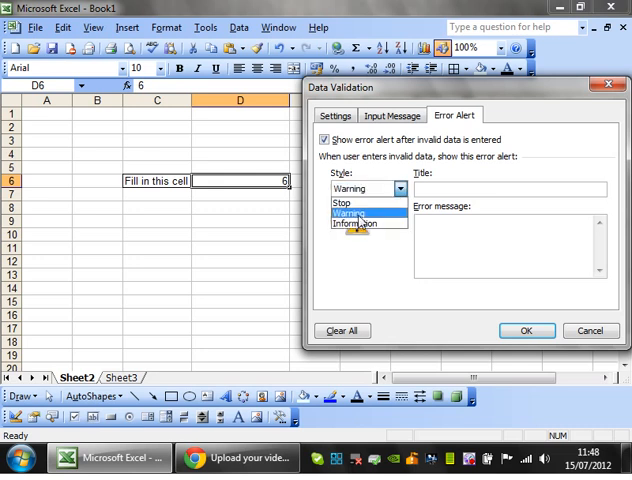
left_click(342, 204)
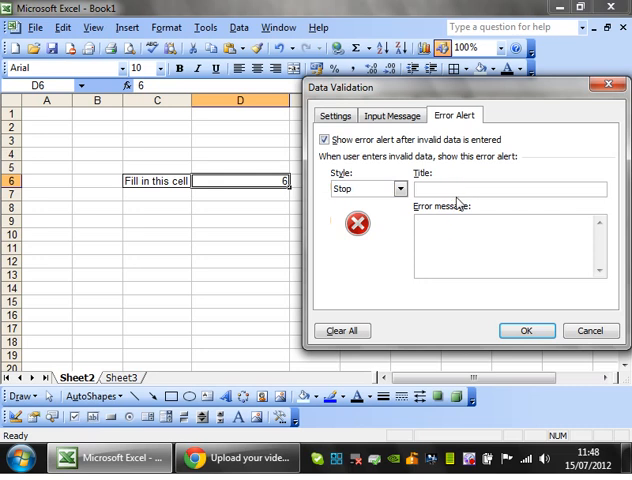
Set the alert title 'Title' and message 'AHHH Dont do that' and confirm.
type("Titl")
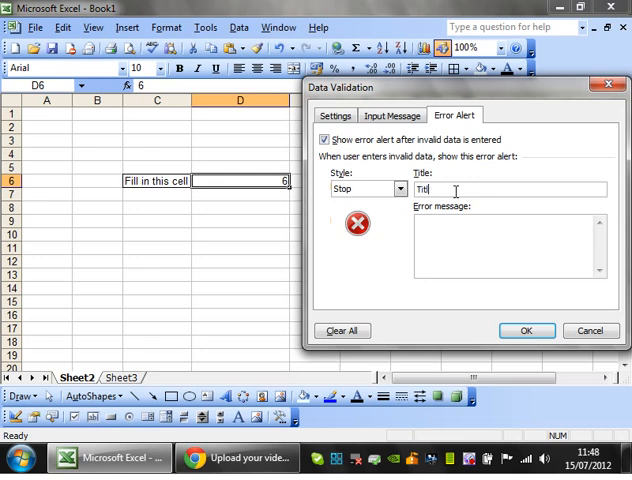
type("A")
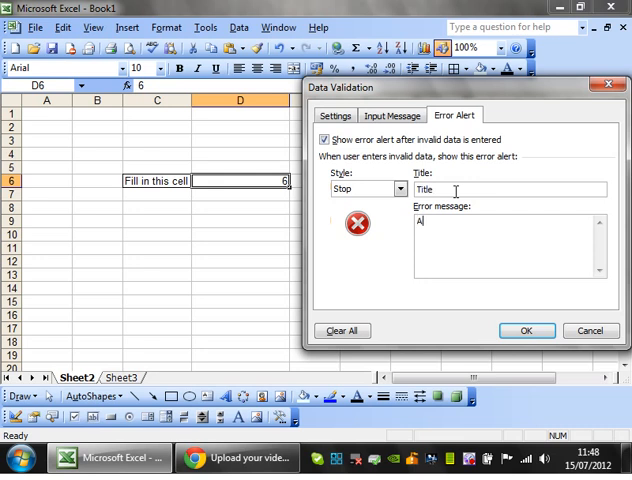
type("AHHH Dont do t")
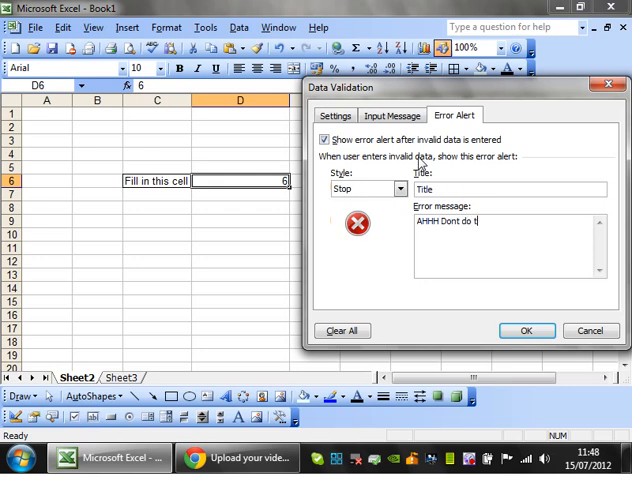
left_click(526, 330)
type("4")
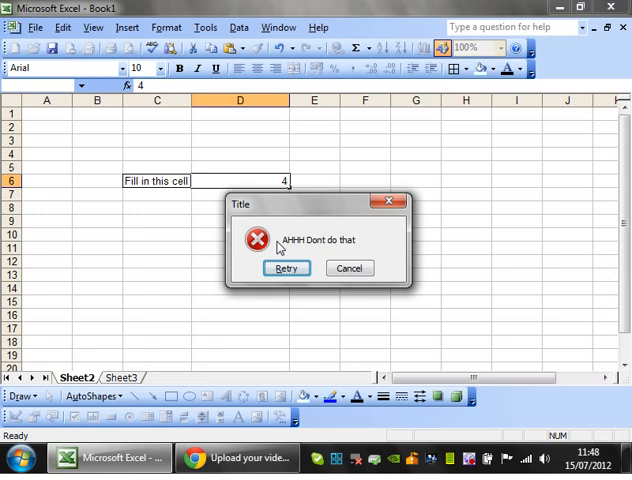
mouse_move(430, 244)
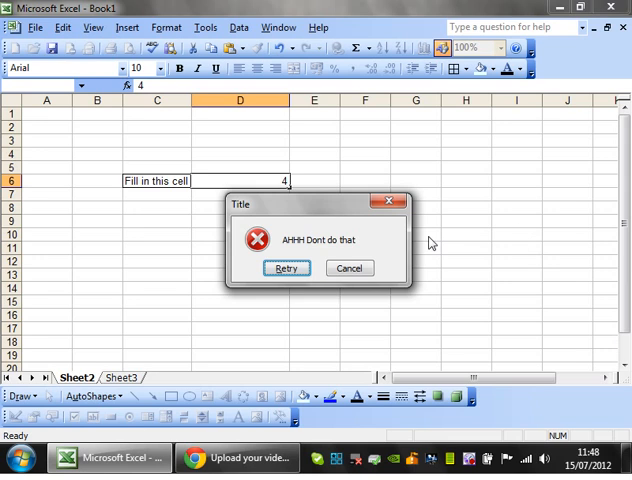
Reopen D6's validation, review Error Alert and try Decimal as the allowed type, then confirm.
left_click(286, 268)
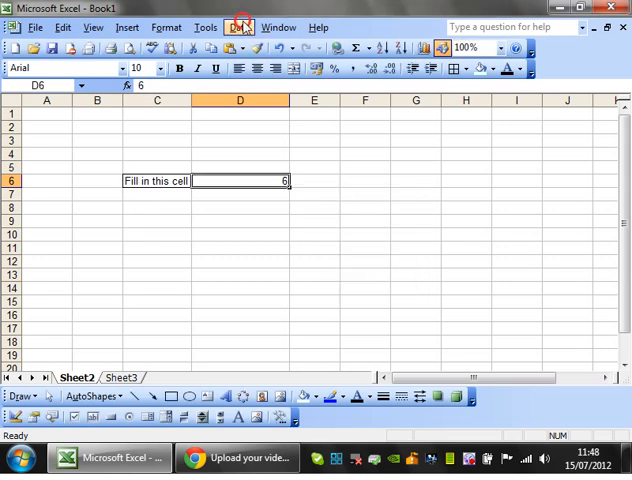
left_click(238, 28)
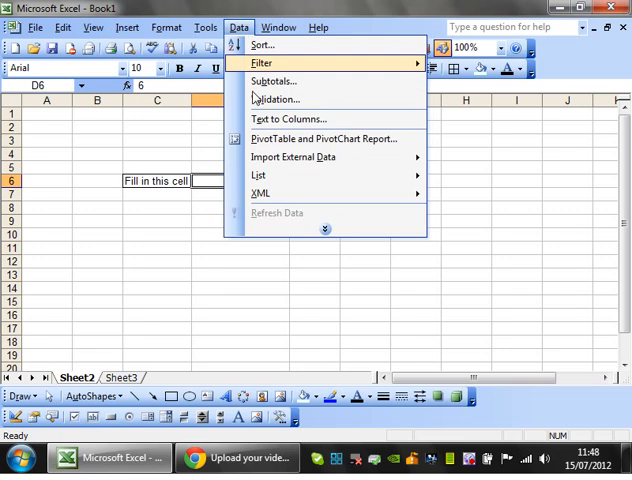
left_click(276, 98)
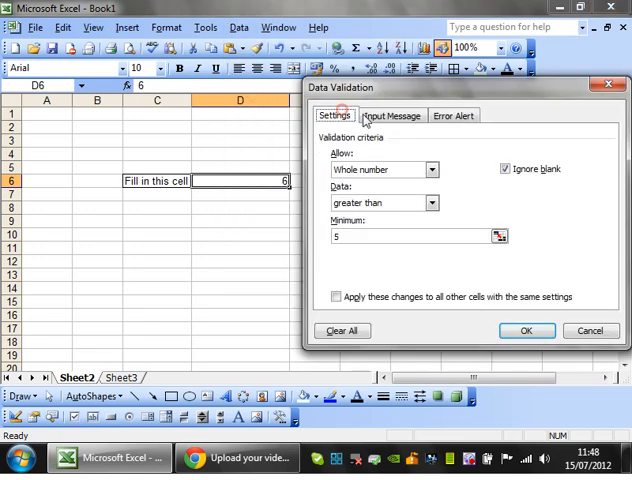
left_click(452, 116)
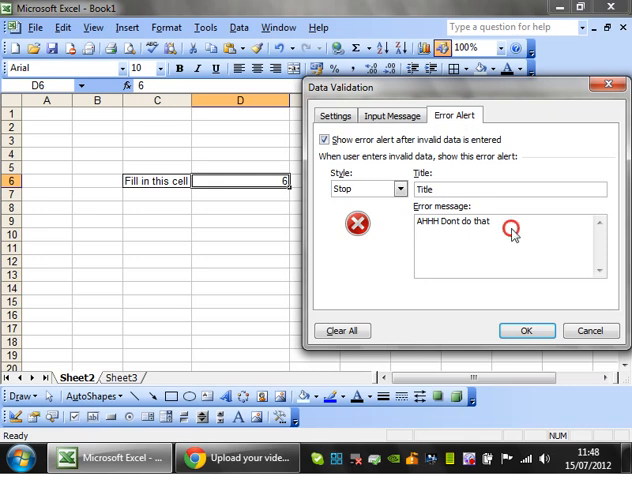
left_click(334, 116)
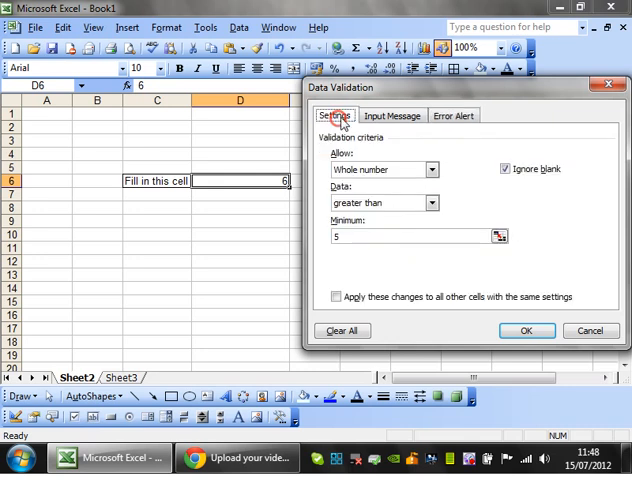
left_click(432, 168)
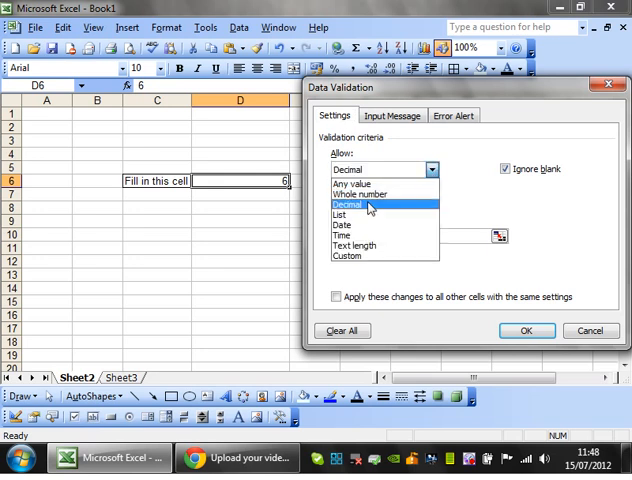
left_click(368, 204)
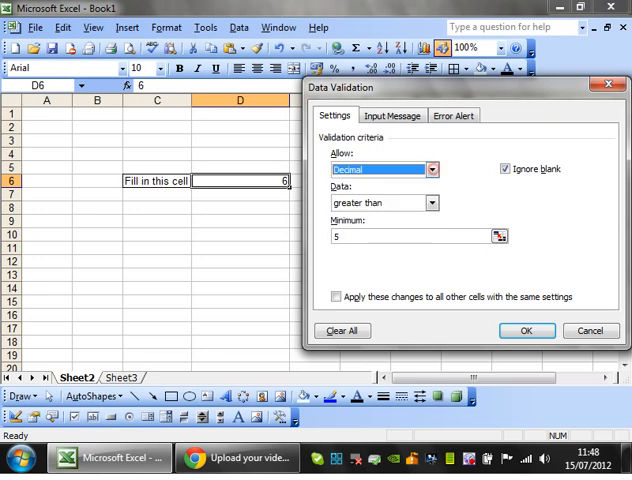
left_click(526, 330)
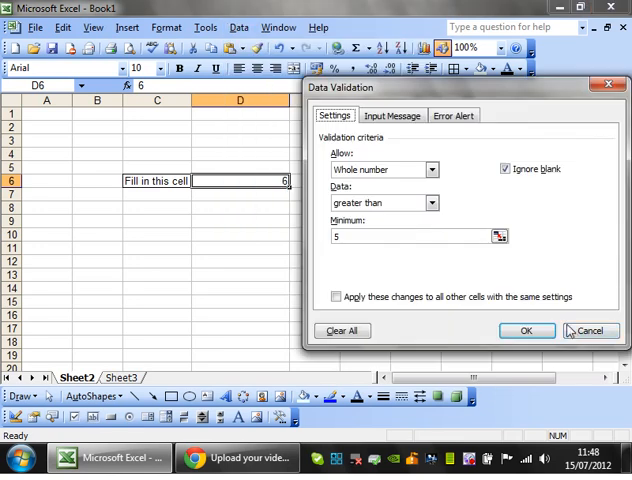
left_click(526, 330)
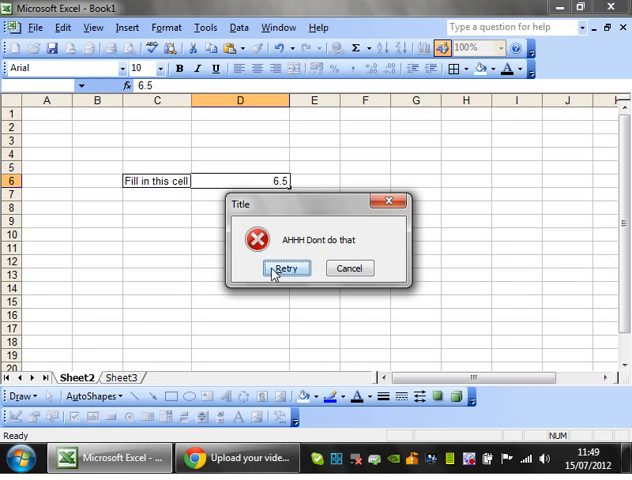
Enter decimal values like 6.5 and 3.5 in D6 to trigger the custom alert.
left_click(284, 268)
type("6")
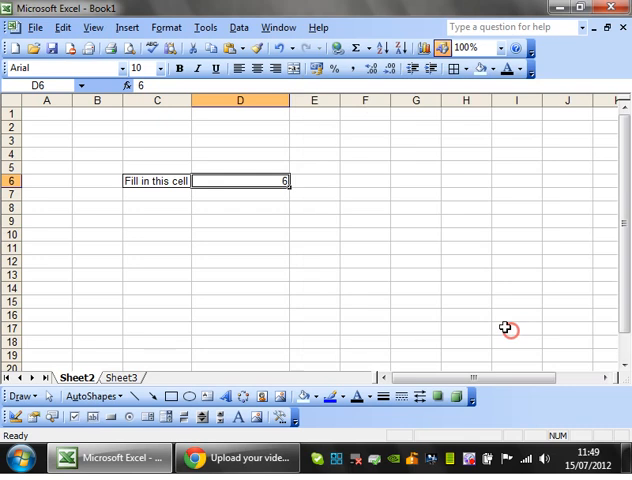
type(".5")
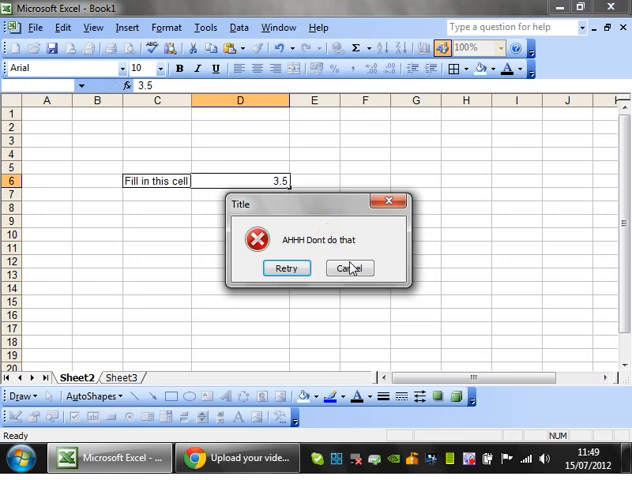
Change D6's validation to allow only dates.
left_click(238, 28)
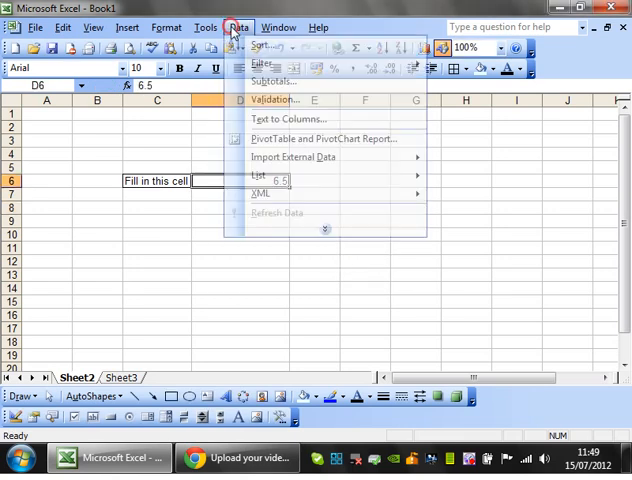
left_click(272, 100)
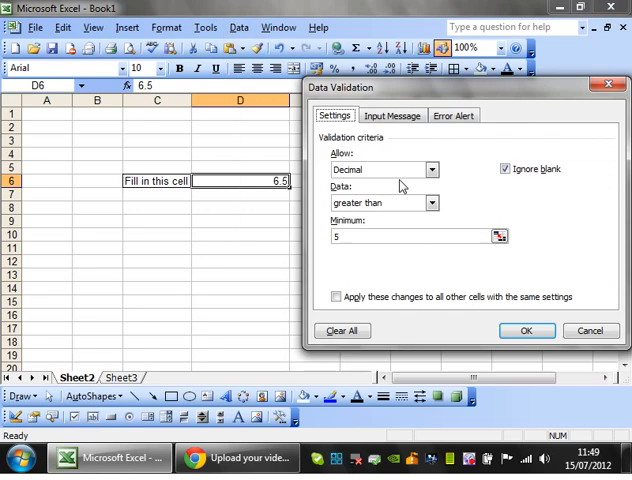
left_click(380, 168)
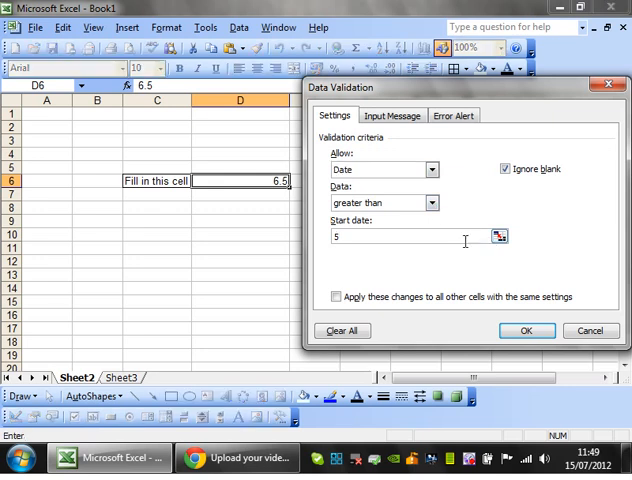
type("01")
left_click(240, 180)
type("65")
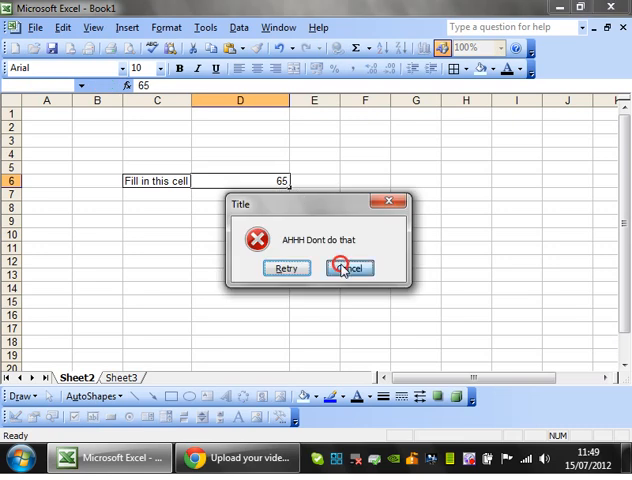
Test D6 with dates 01/01/2012 and 15/07/2012, then the time 11:50.
left_click(348, 268)
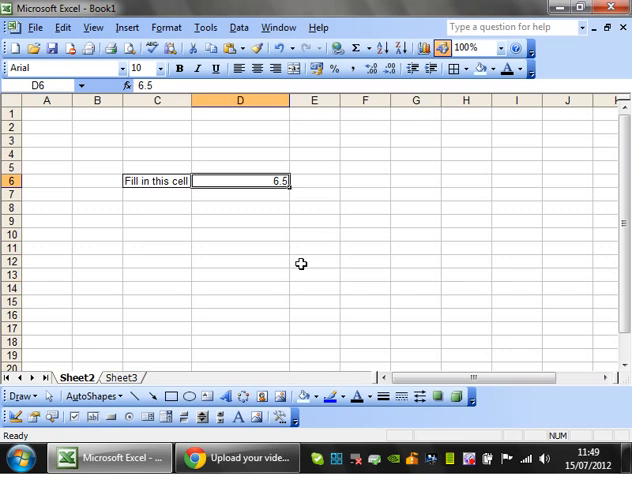
type("01/01/2012")
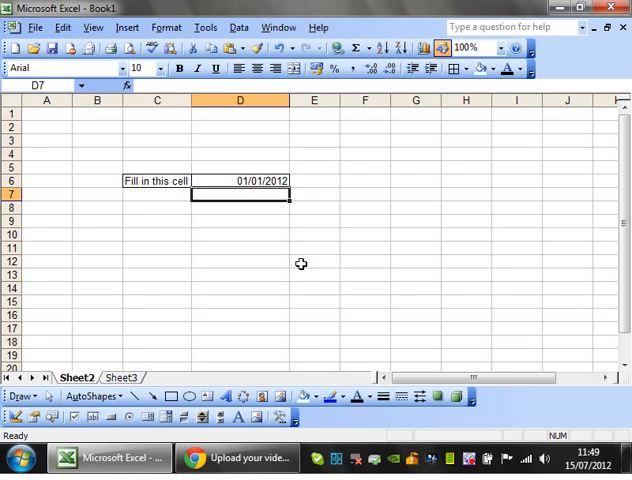
left_click(240, 180)
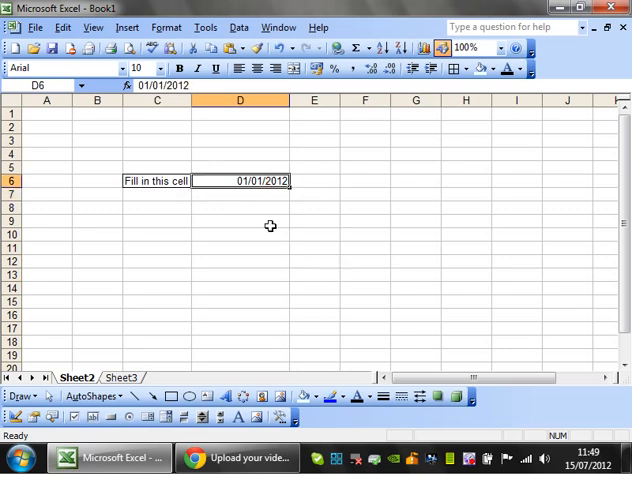
type("15/07/2012")
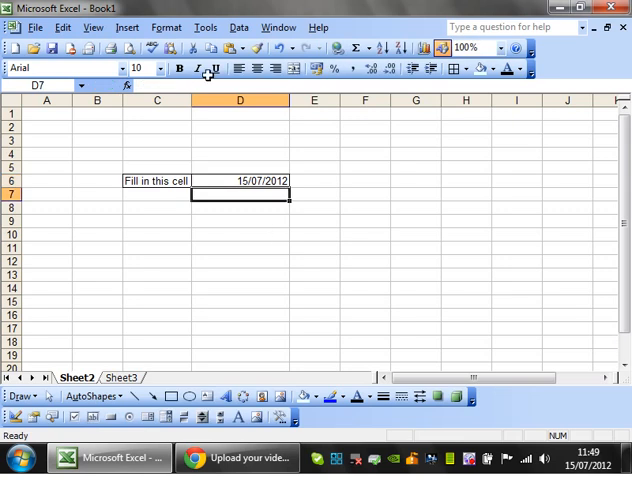
left_click(240, 180)
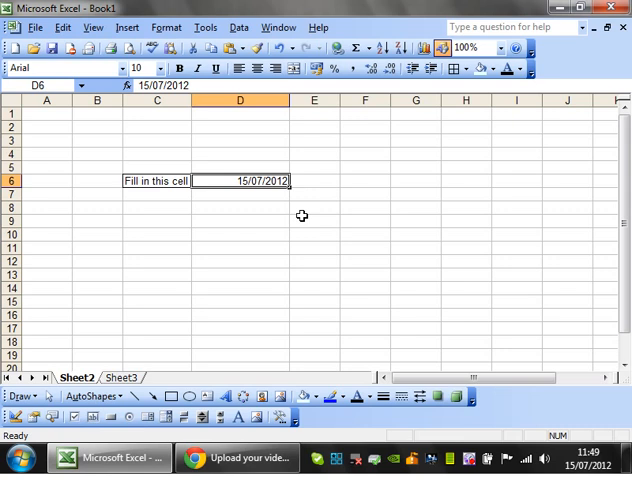
type("11:50")
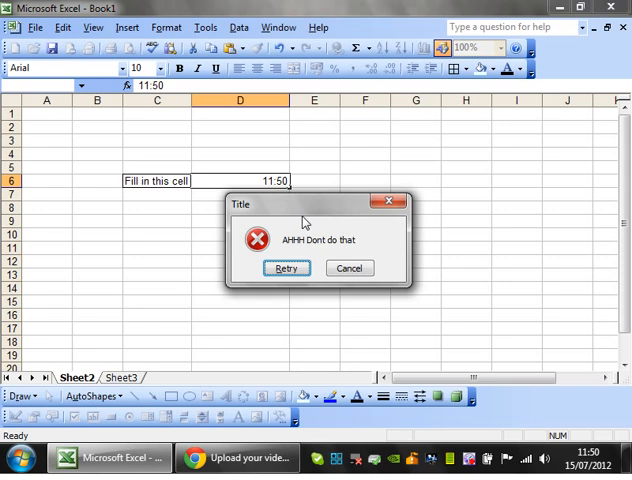
mouse_move(372, 292)
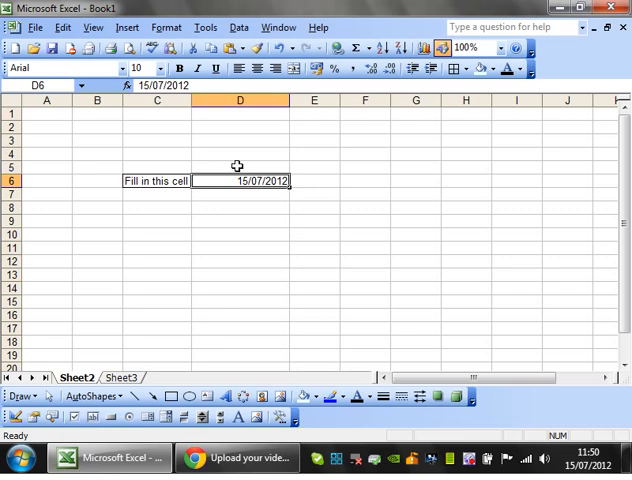
Try the Time type, then set D6 to accept text length greater than 5 and apply it.
type("01")
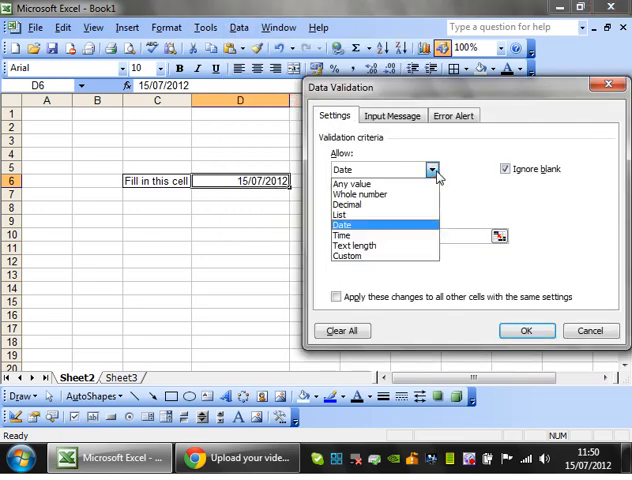
left_click(340, 236)
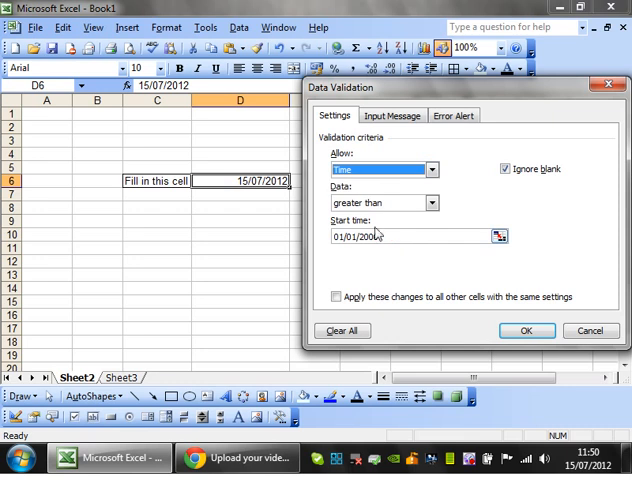
left_click(432, 168)
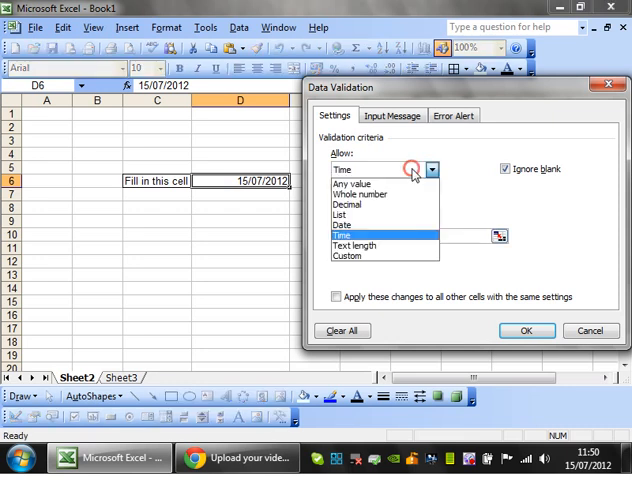
left_click(356, 244)
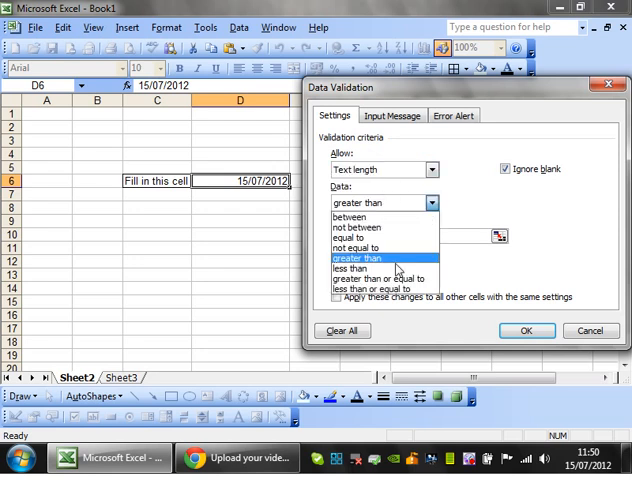
left_click(364, 256)
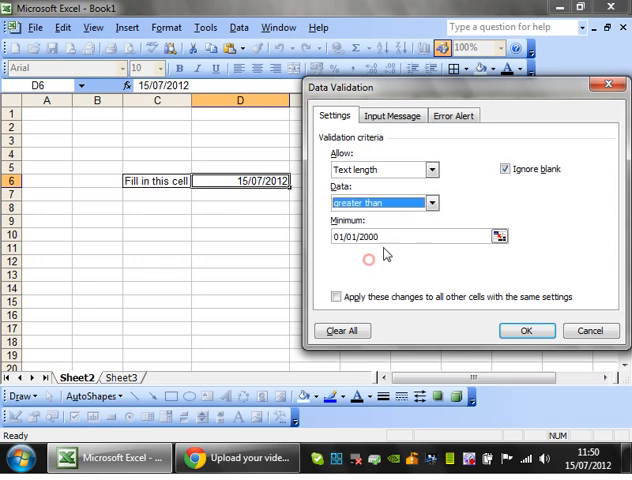
type("5")
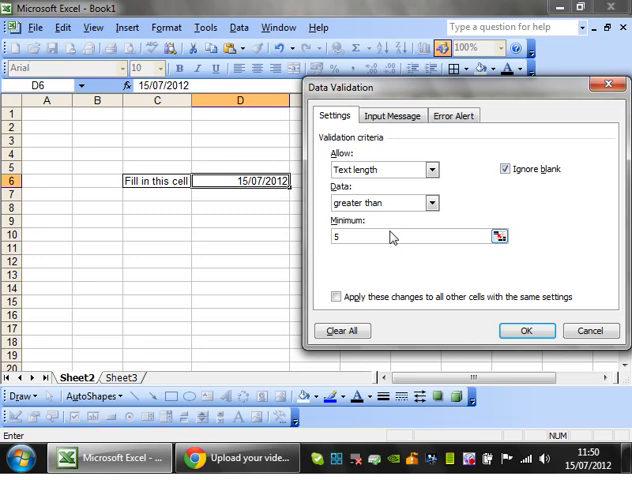
left_click(524, 330)
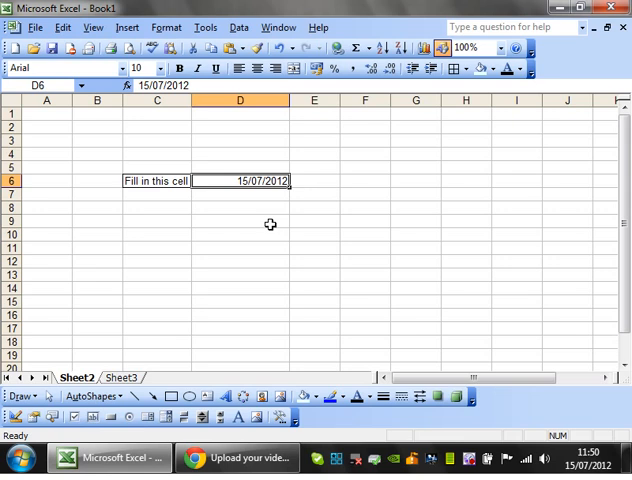
Enter Hello (rejected) and then Goodbye (accepted) in D6.
type("Hello")
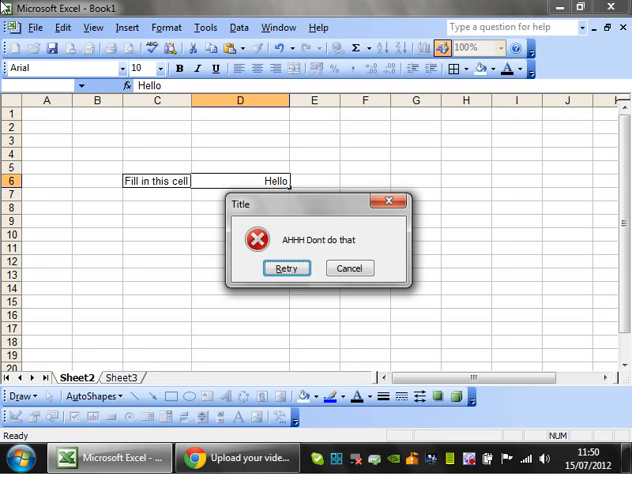
left_click(288, 268)
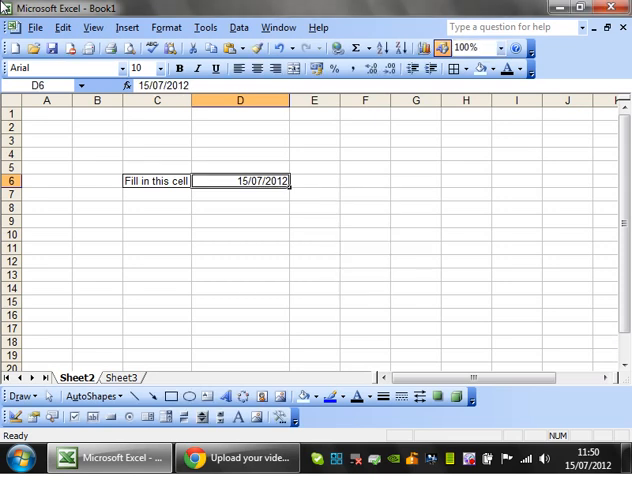
type("Goodv")
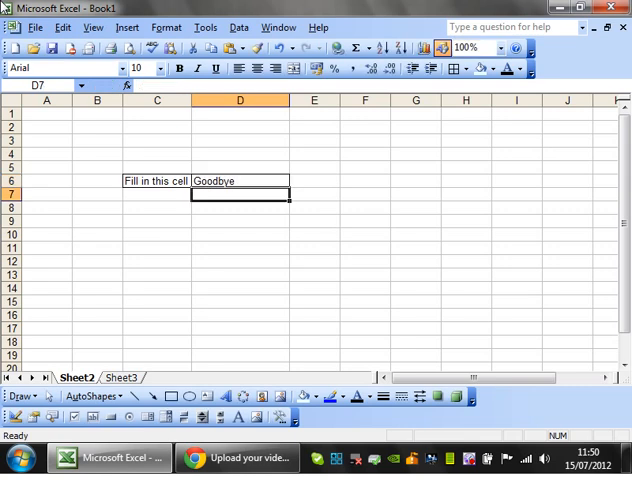
Format D6 as General and enter 12345678.
left_click(240, 180)
type("15/02/5280")
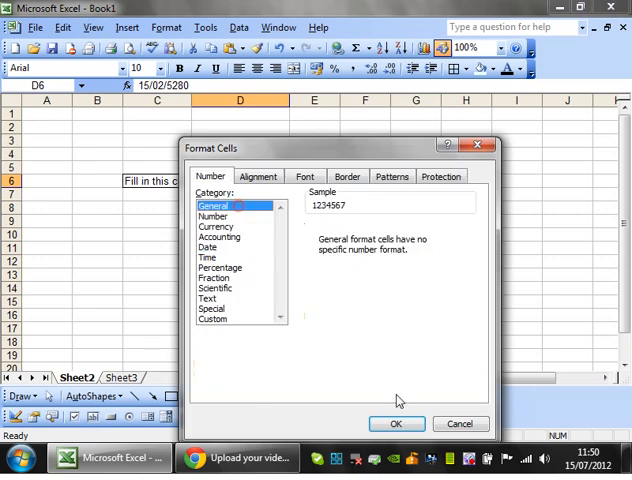
left_click(396, 424)
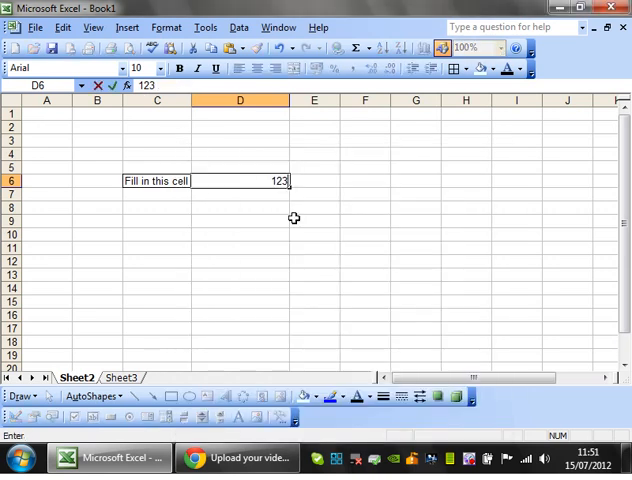
type("45678")
key("Return")
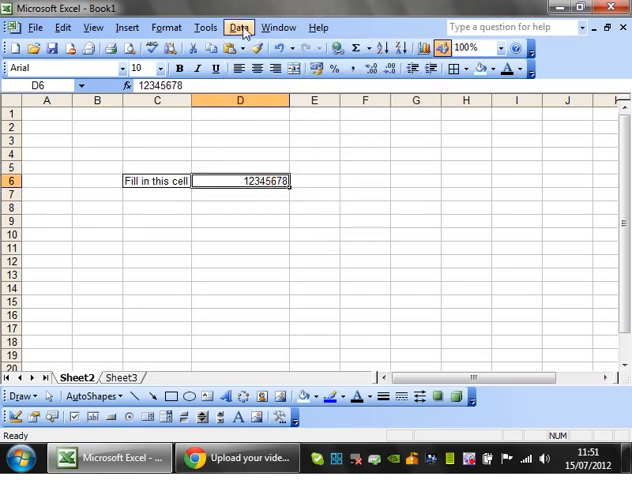
Set D6's validation to a List with in-cell dropdown and source Yes,No.
left_click(238, 28)
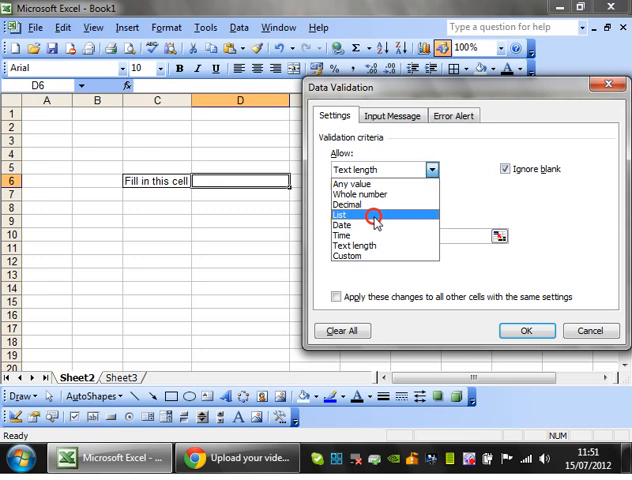
left_click(352, 214)
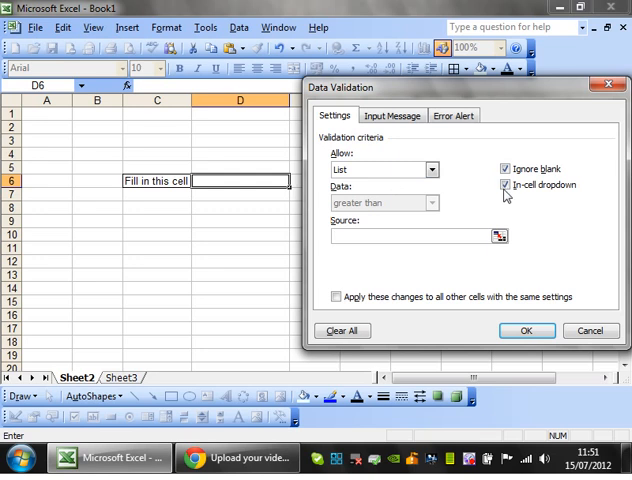
left_click(504, 184)
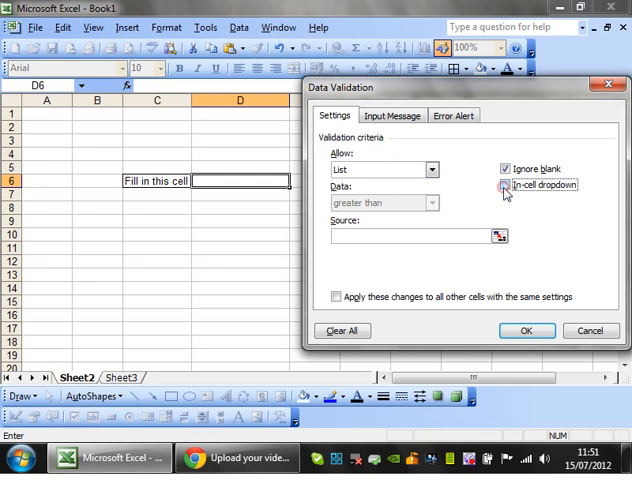
left_click(504, 184)
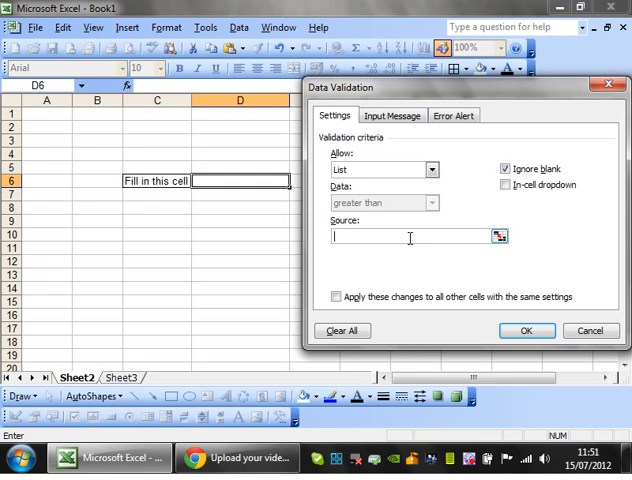
mouse_move(312, 256)
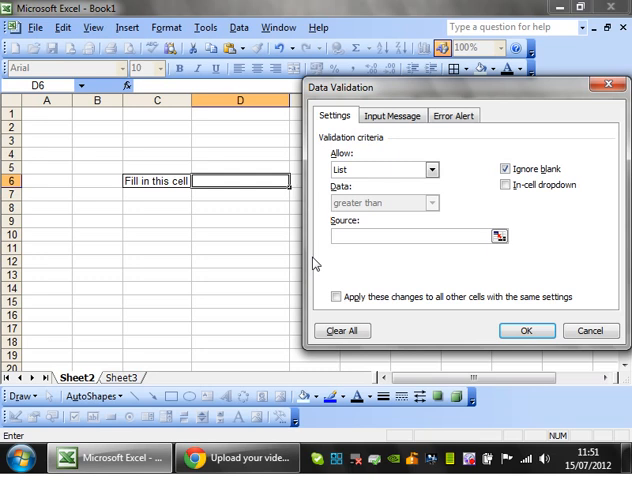
mouse_move(210, 180)
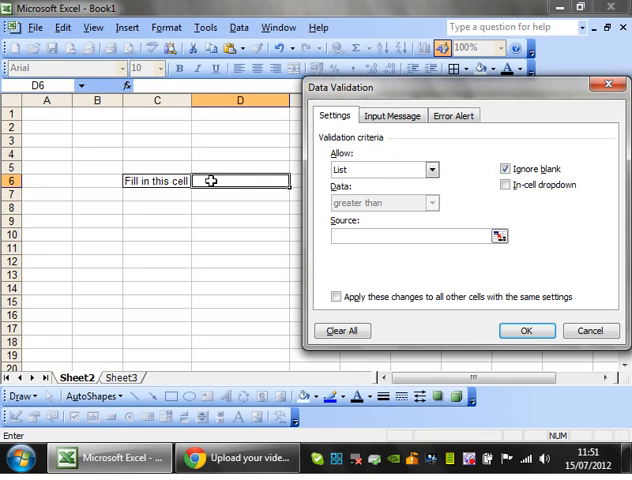
type("Yes")
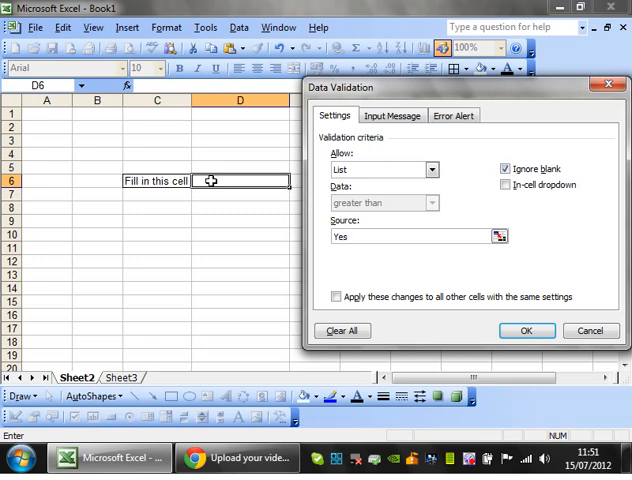
type(",")
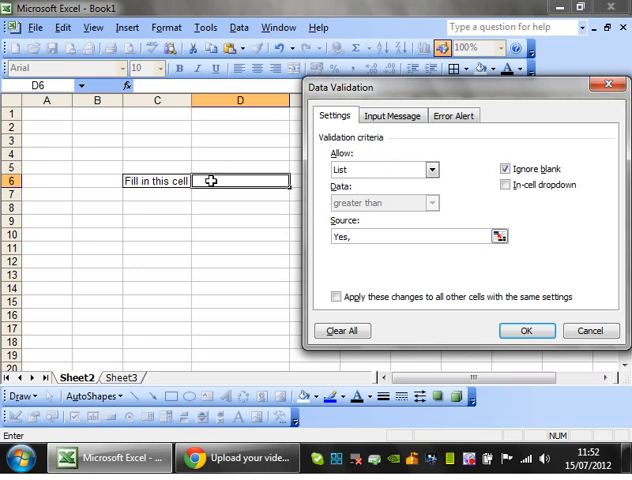
type("N")
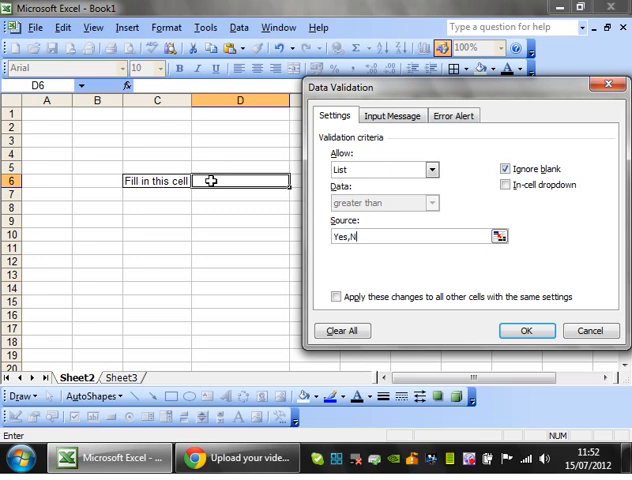
type("o")
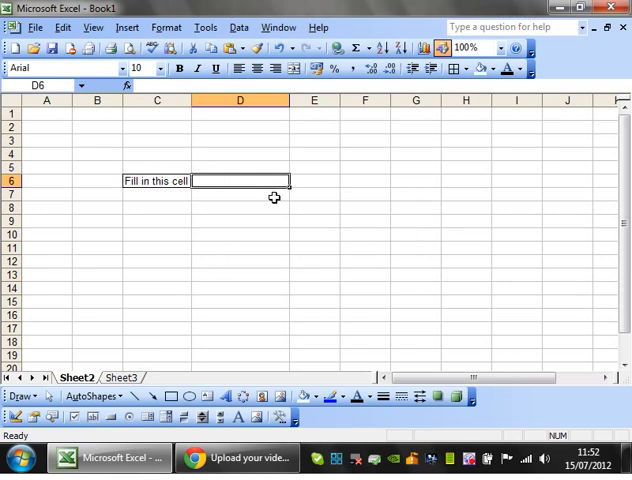
Enter No in D6, then try N/A and cancel the invalid-entry alert.
type("Yes")
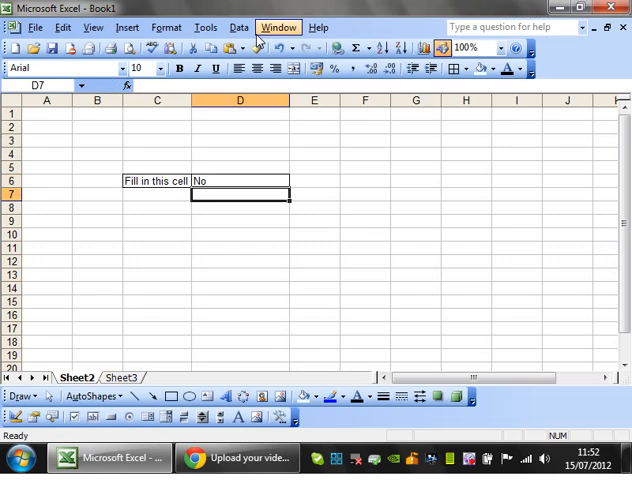
left_click(240, 180)
type("/A")
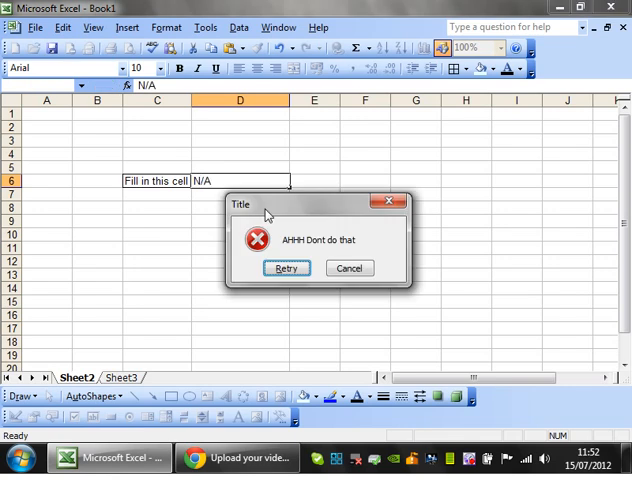
left_click(286, 268)
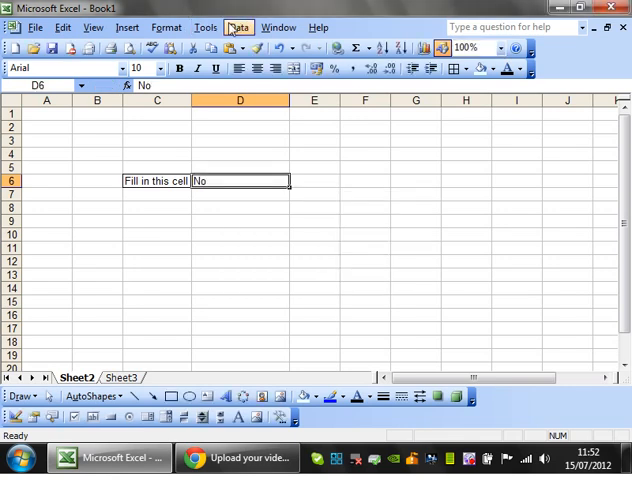
Enable the In-cell dropdown option in D6's data validation.
left_click(238, 28)
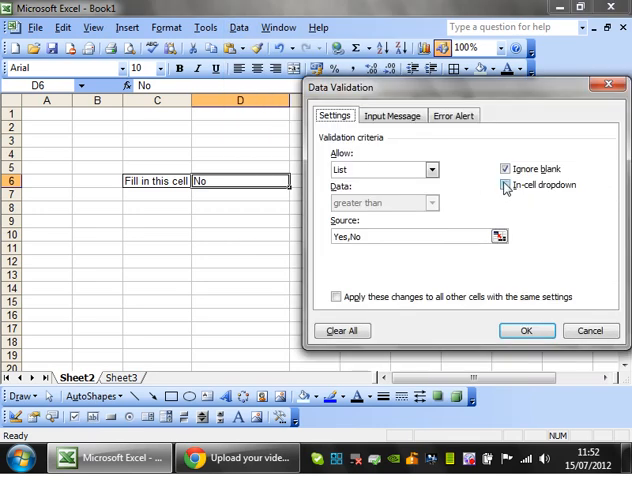
left_click(506, 184)
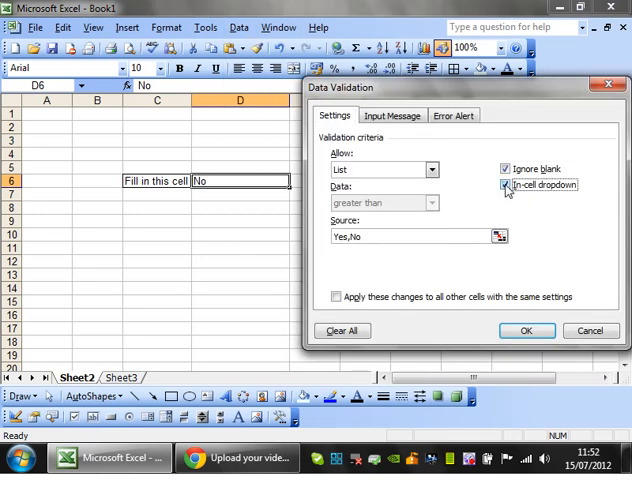
left_click(526, 330)
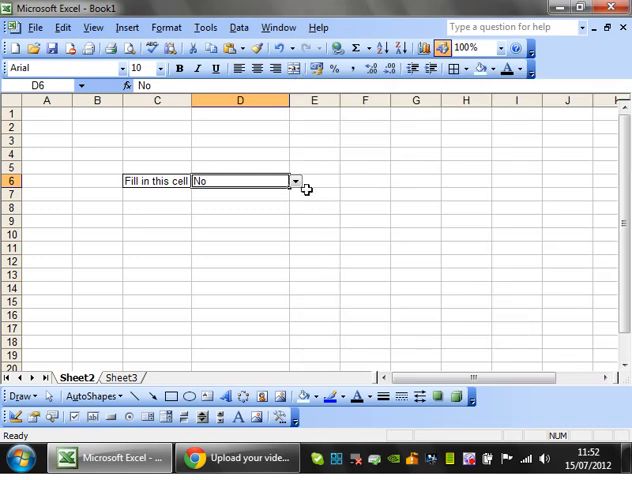
Pick No from D6's new dropdown list of Yes and No.
left_click(294, 180)
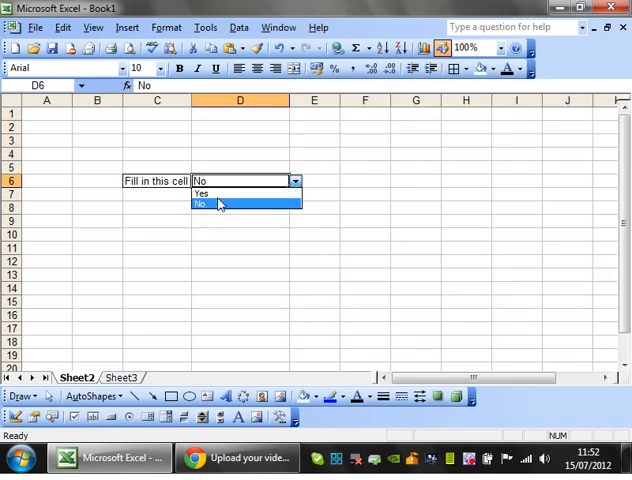
mouse_move(230, 194)
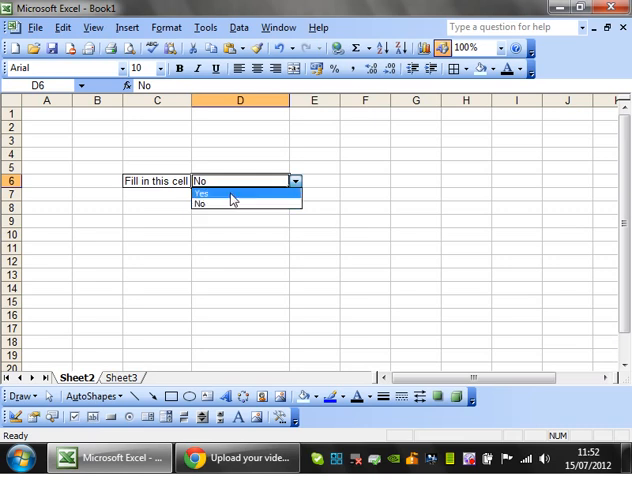
left_click(200, 204)
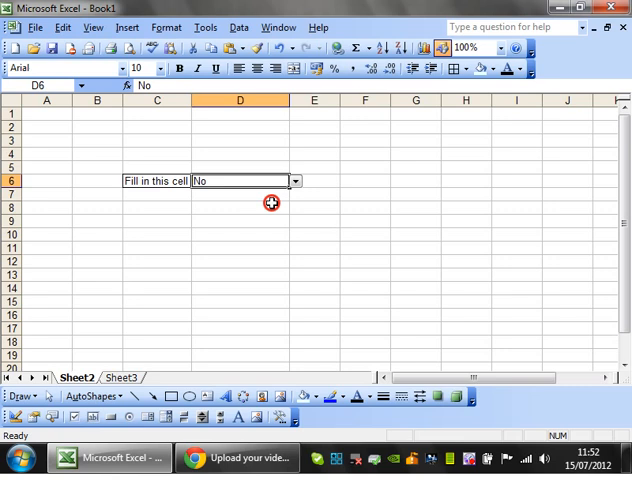
left_click(466, 114)
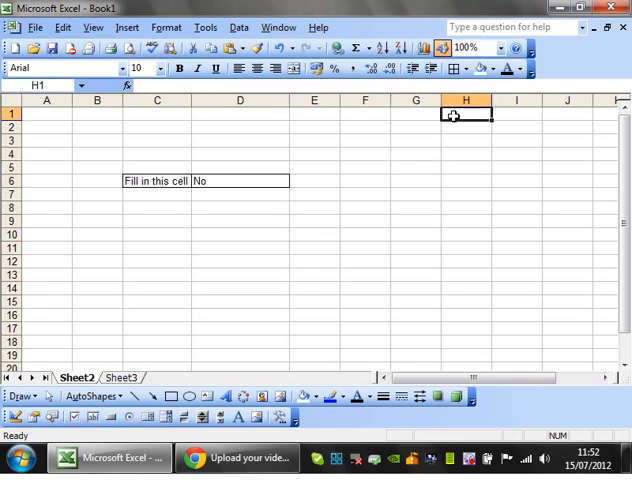
Enter Yes, No and N/A down H1:H3, then return to D6.
type("No")
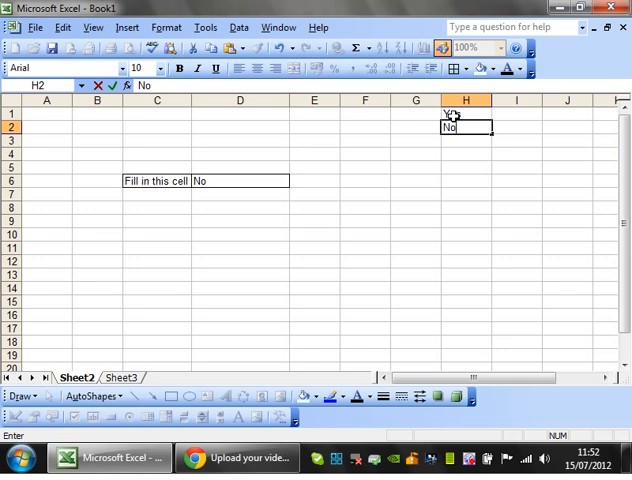
type("N/A")
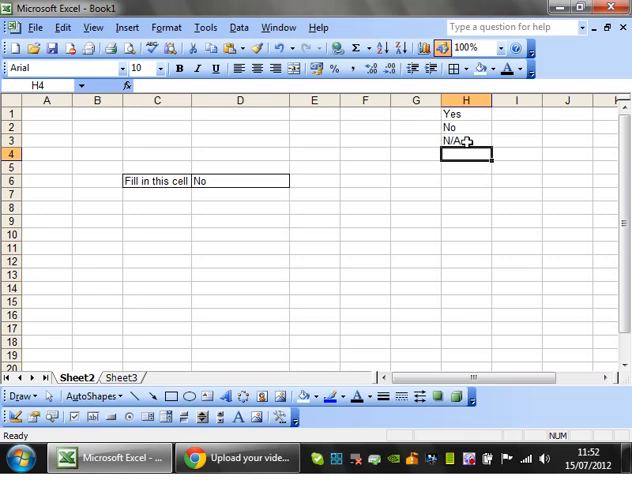
left_click(238, 28)
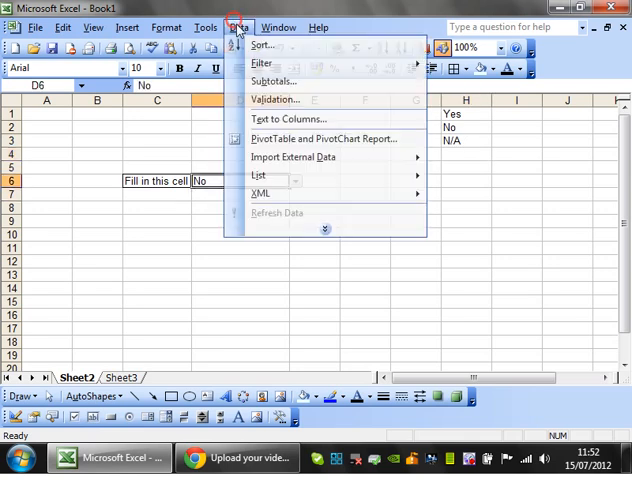
Set D6's list validation Source to =$H$1:$H$3.
left_click(274, 100)
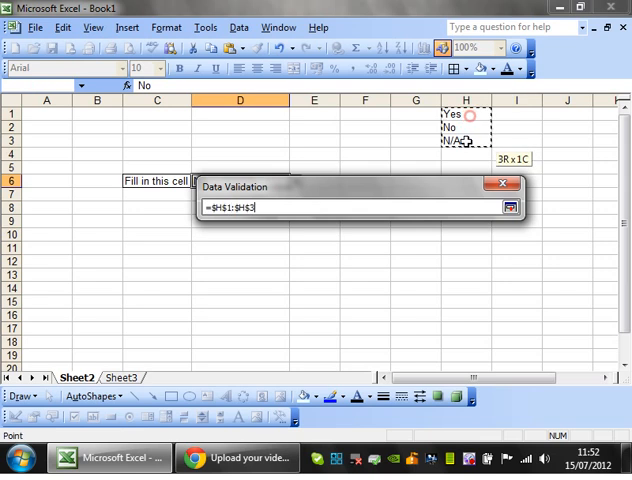
left_click(512, 208)
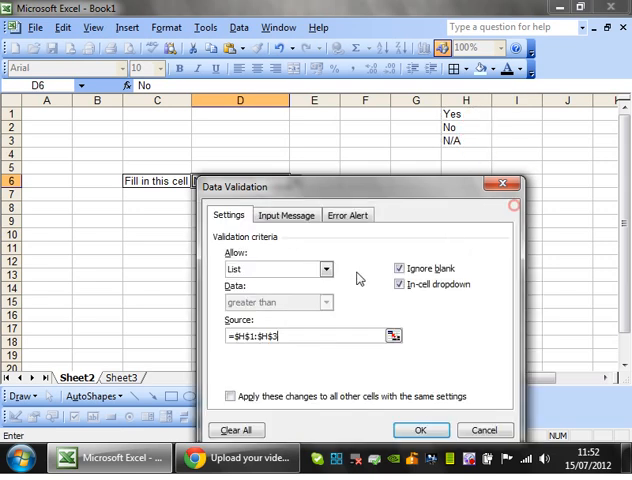
left_click(420, 430)
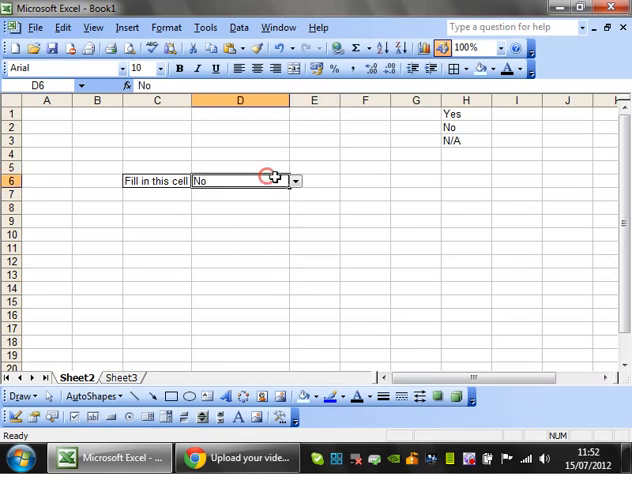
Replace H3's N/A with Not Applicable and check D6's dropdown shows Yes, No, Not Applicable.
left_click(296, 180)
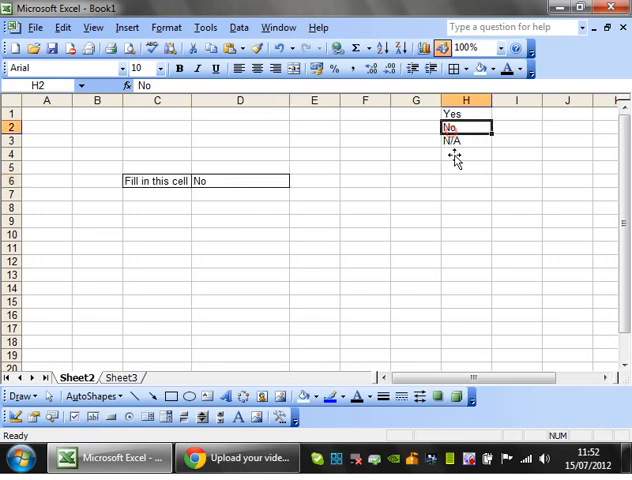
mouse_move(464, 192)
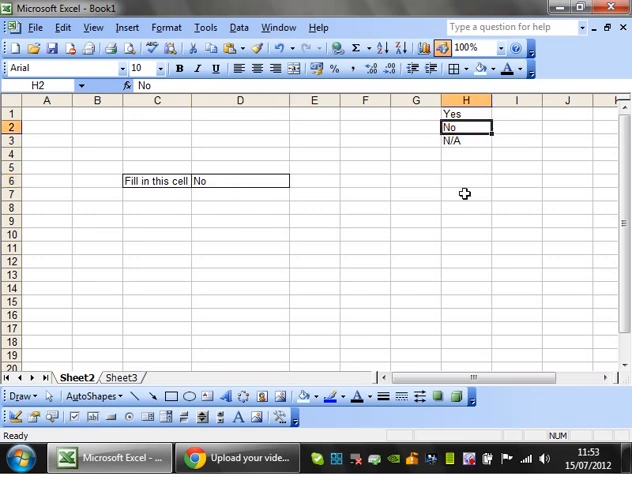
left_click(464, 140)
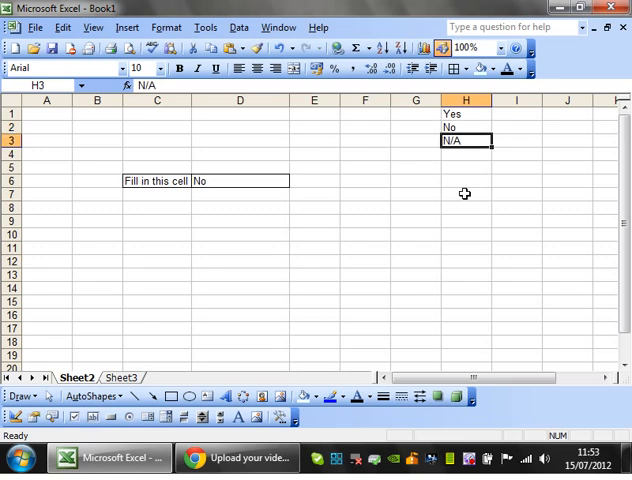
type("Not Applicable")
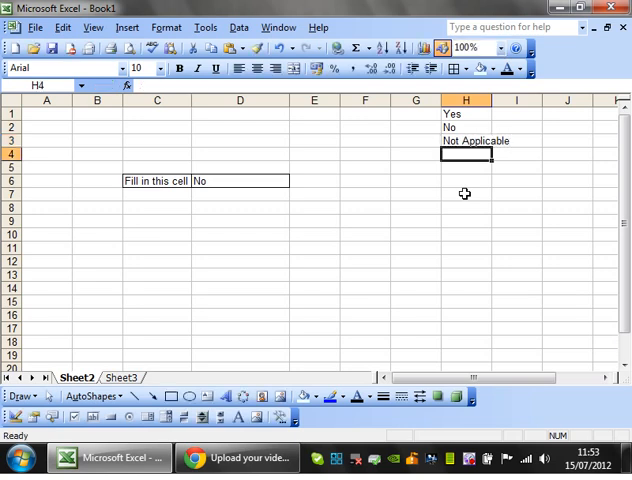
left_click(294, 180)
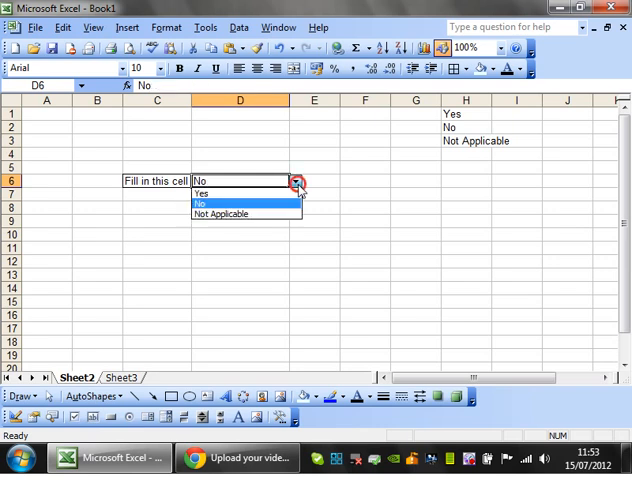
type("d")
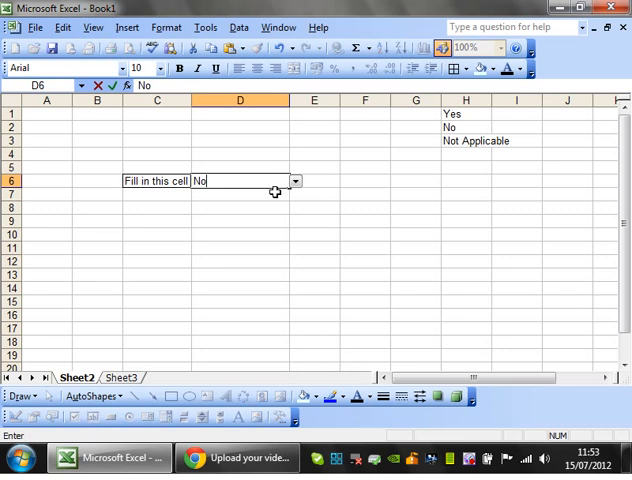
left_click(364, 180)
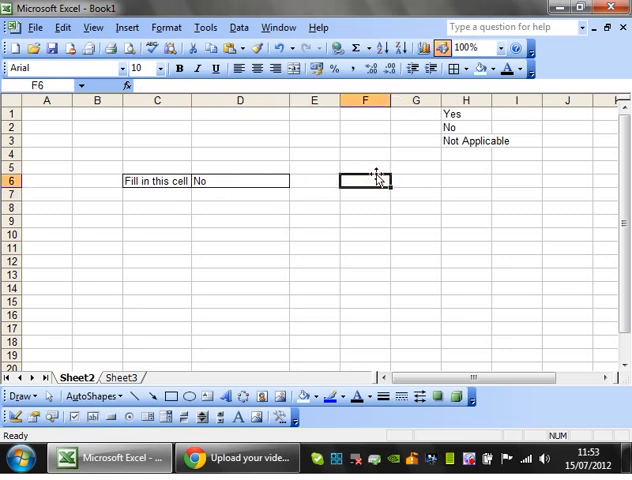
mouse_move(222, 180)
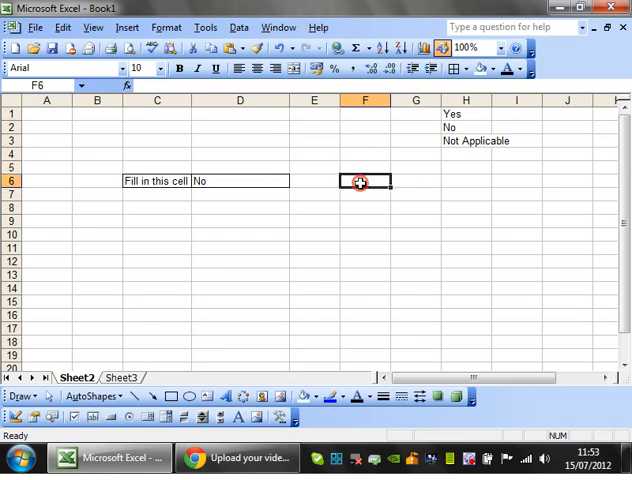
left_click(364, 168)
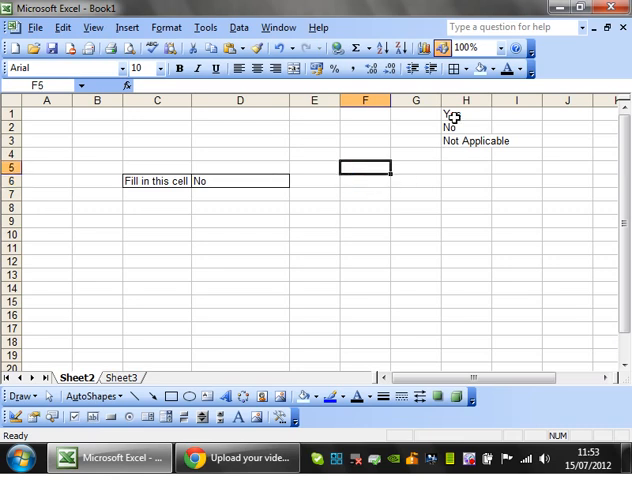